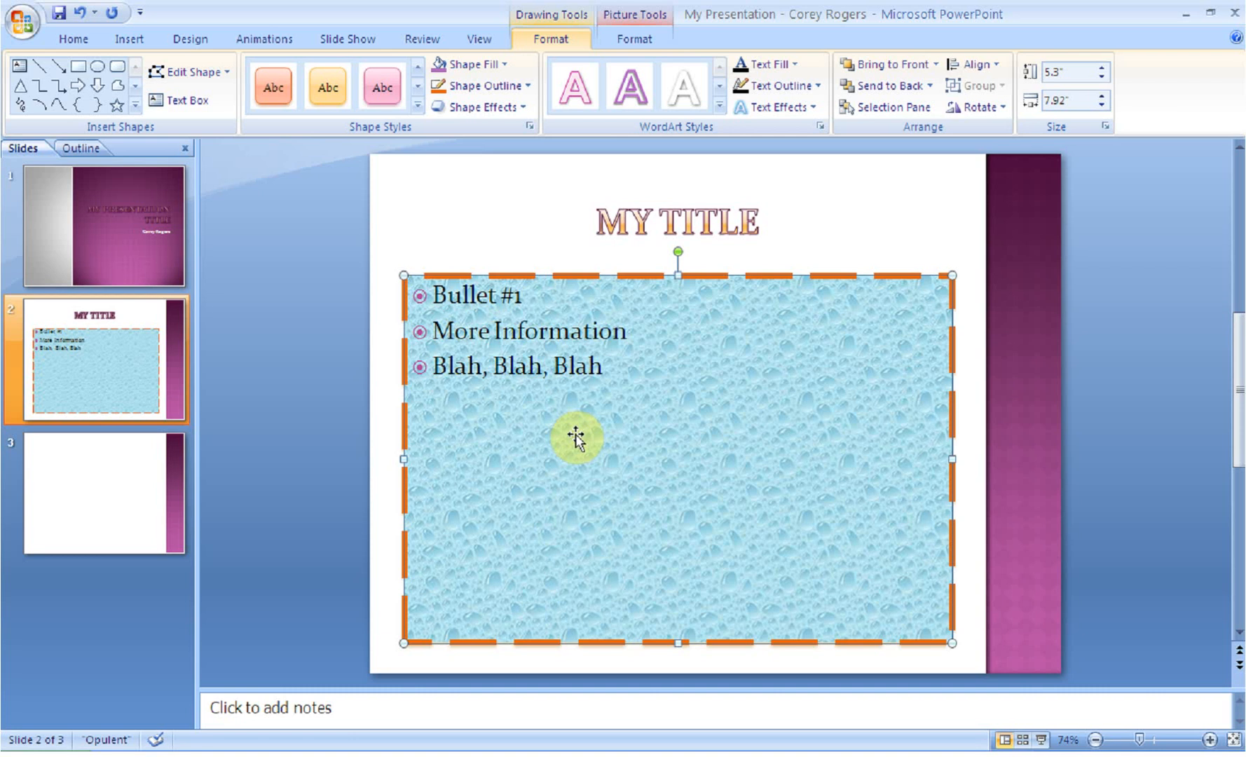
# Switch to slide 3 and enter the title 'MY TITLE' in its title placeholder.
pyautogui.click(103, 494)
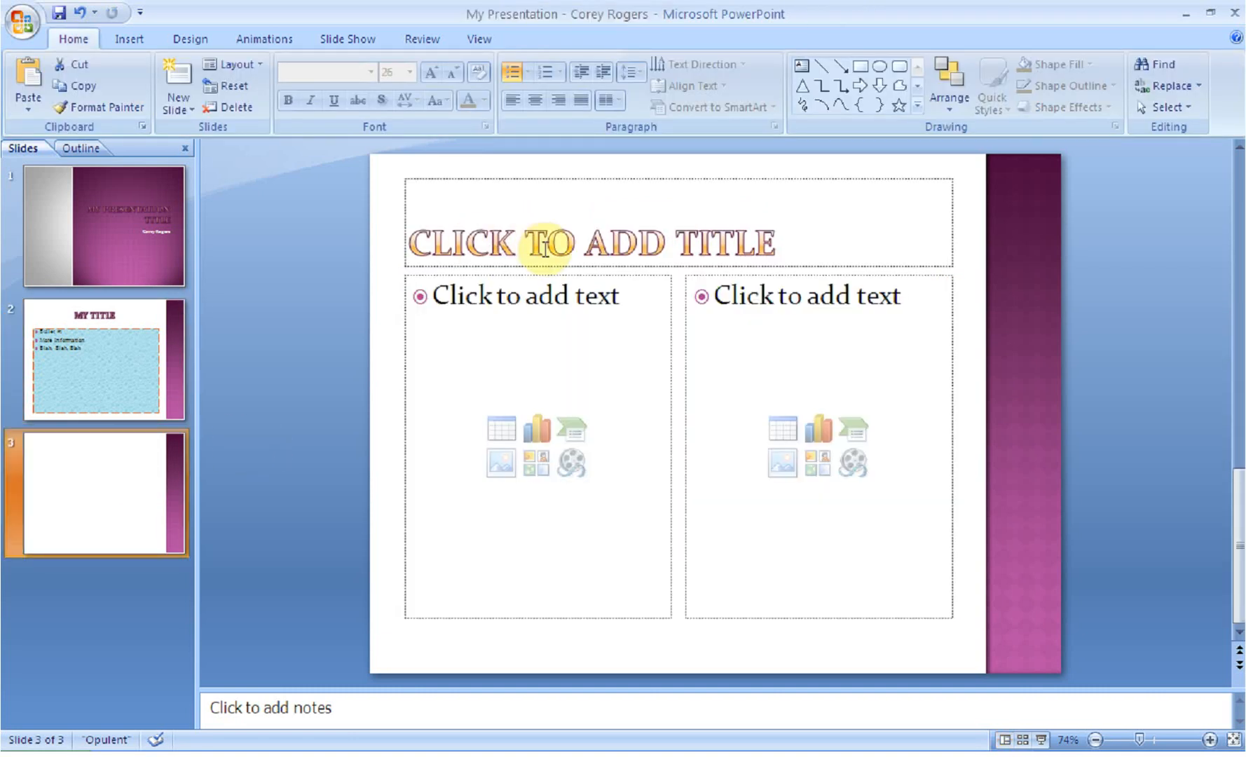
pyautogui.write('MY T')
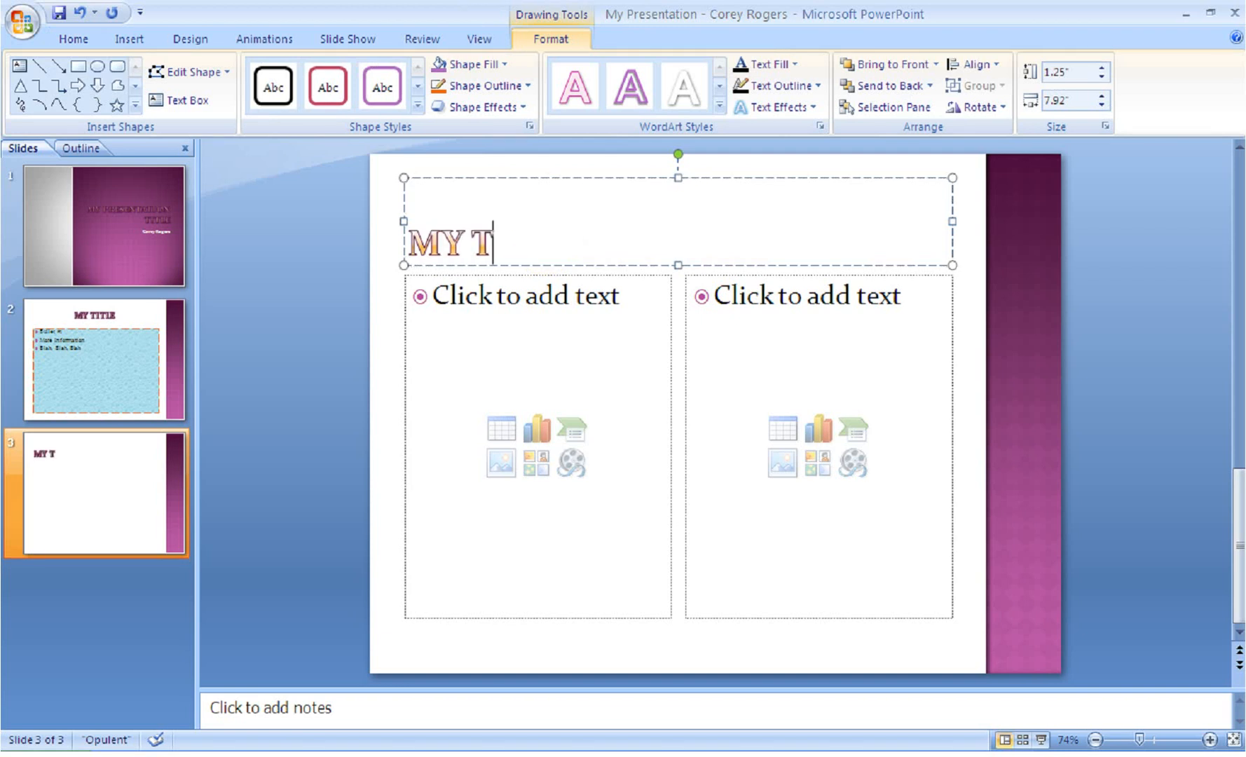
pyautogui.write('IT')
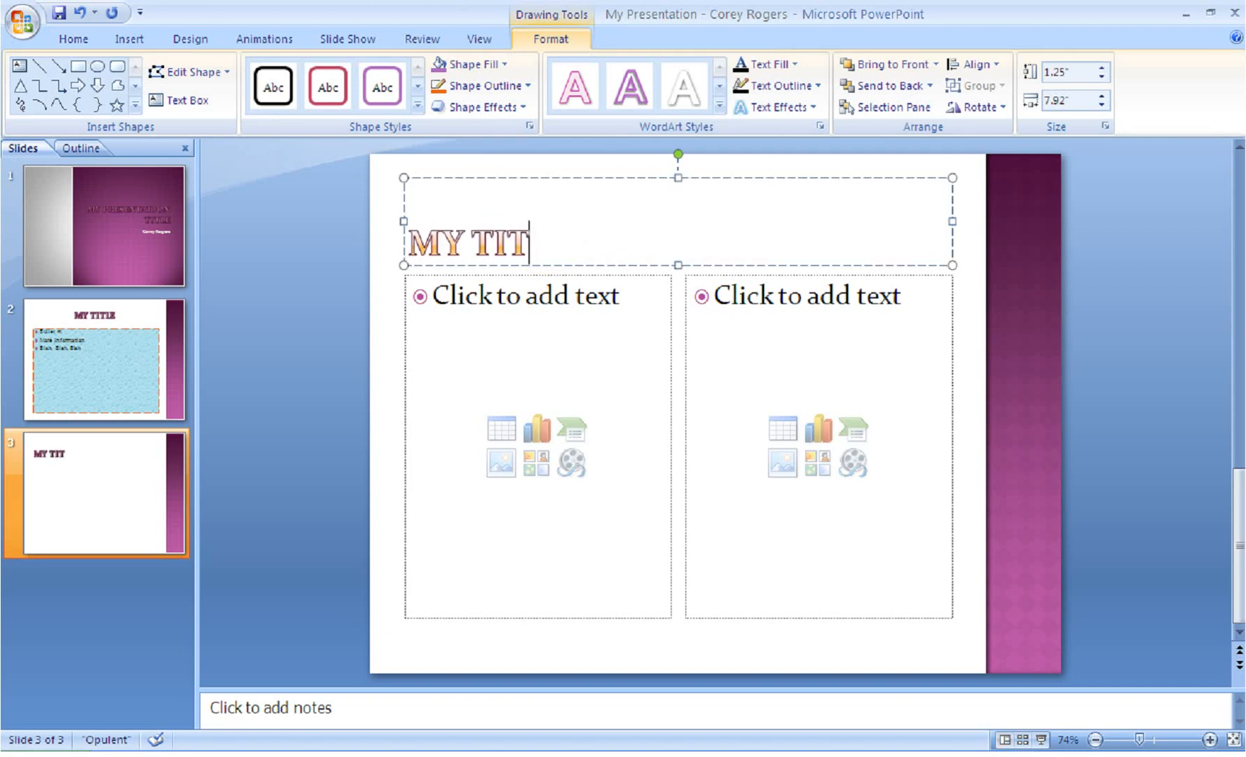
pyautogui.write('LE')
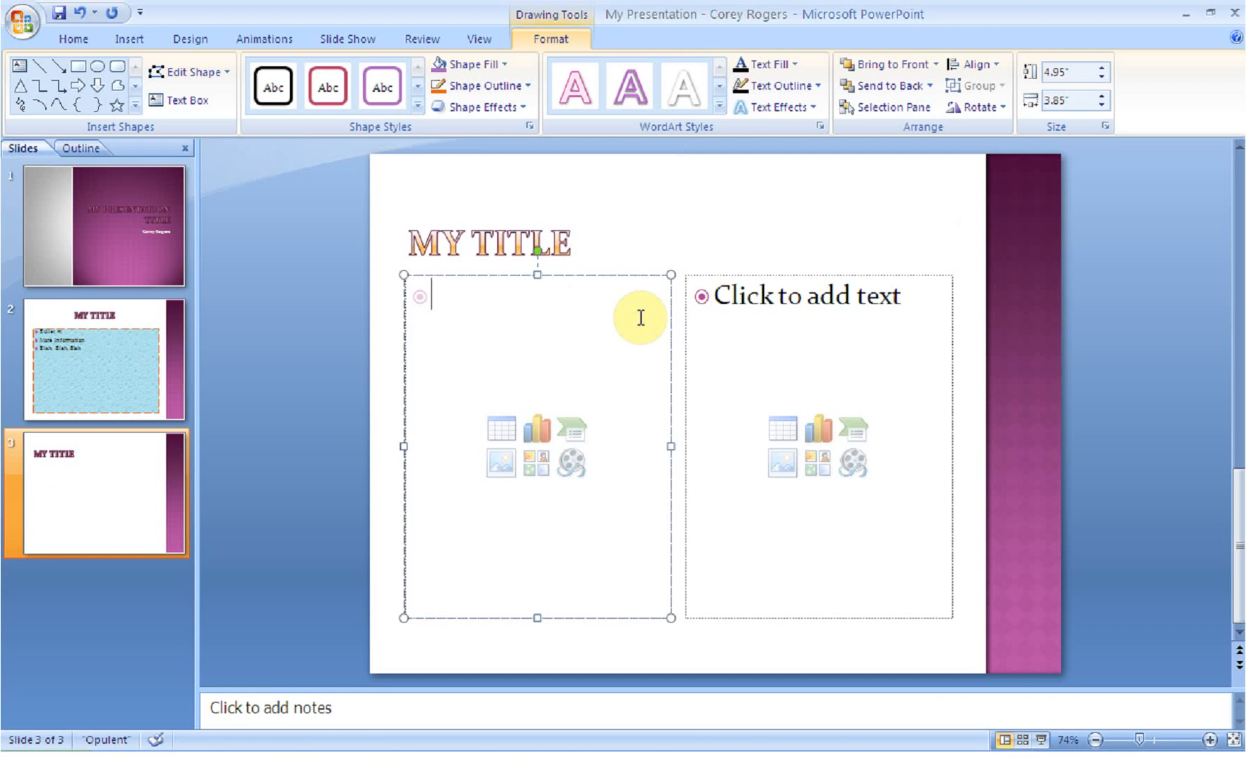
pyautogui.moveTo(500, 429)
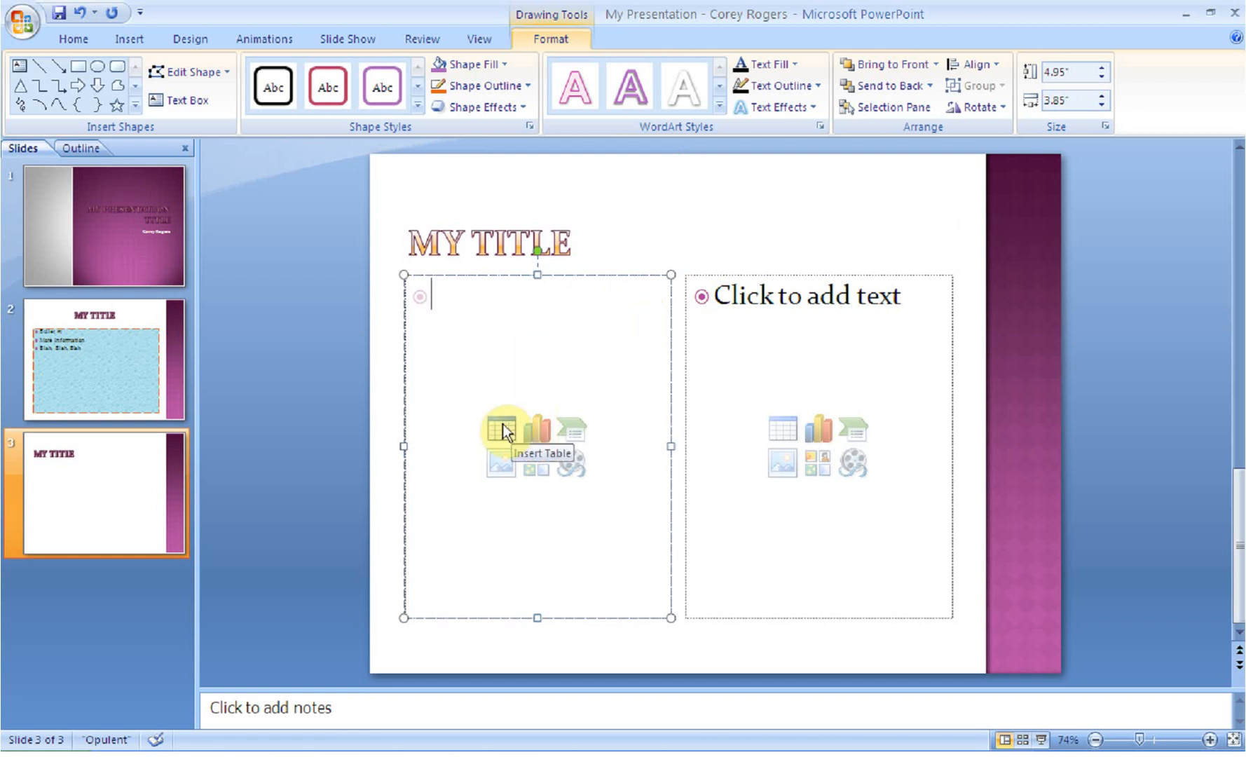
pyautogui.moveTo(541, 477)
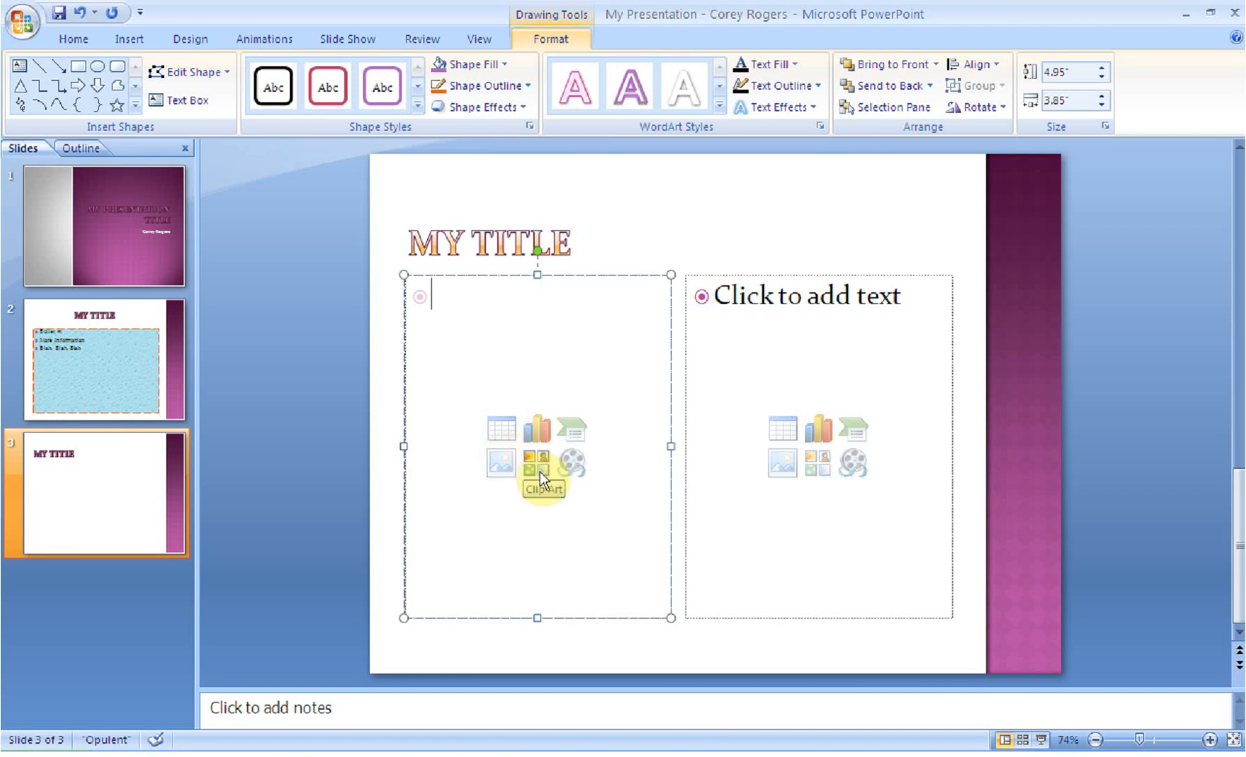
pyautogui.moveTo(499, 463)
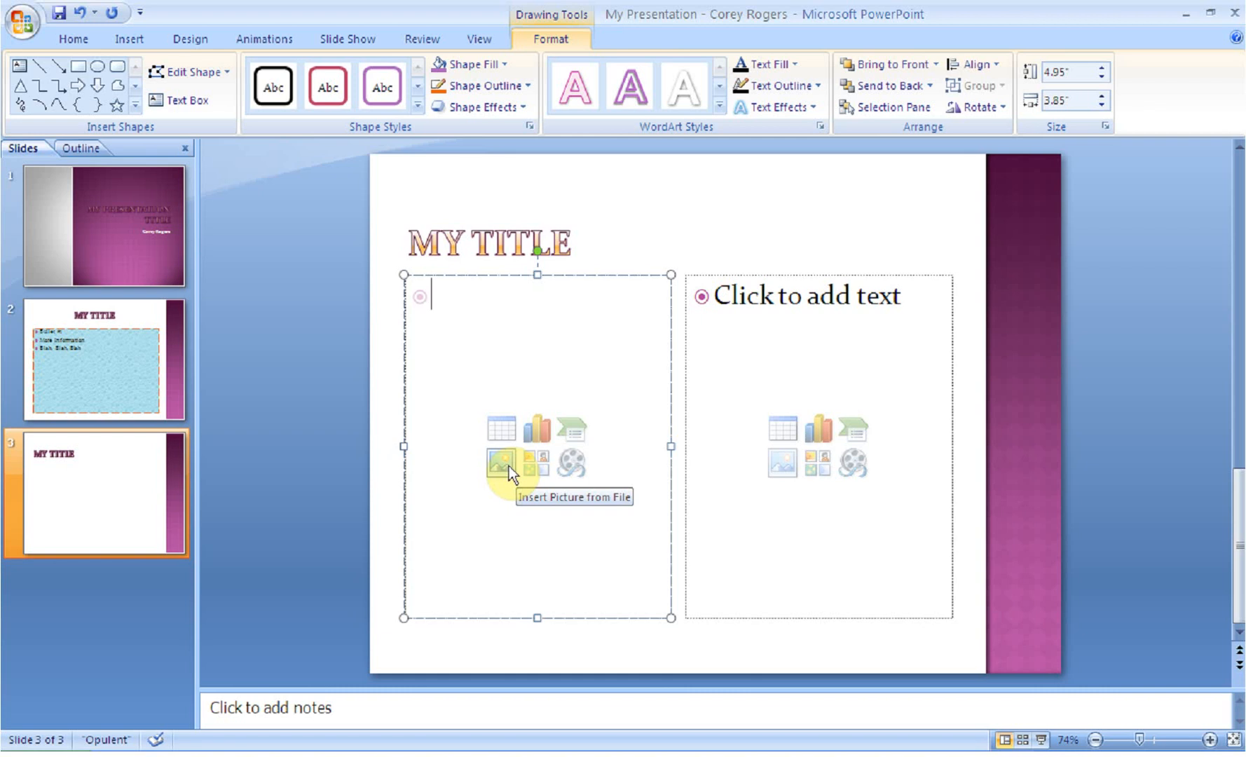
# Start Clip Art from the left content placeholder so the search pane appears.
pyautogui.click(500, 462)
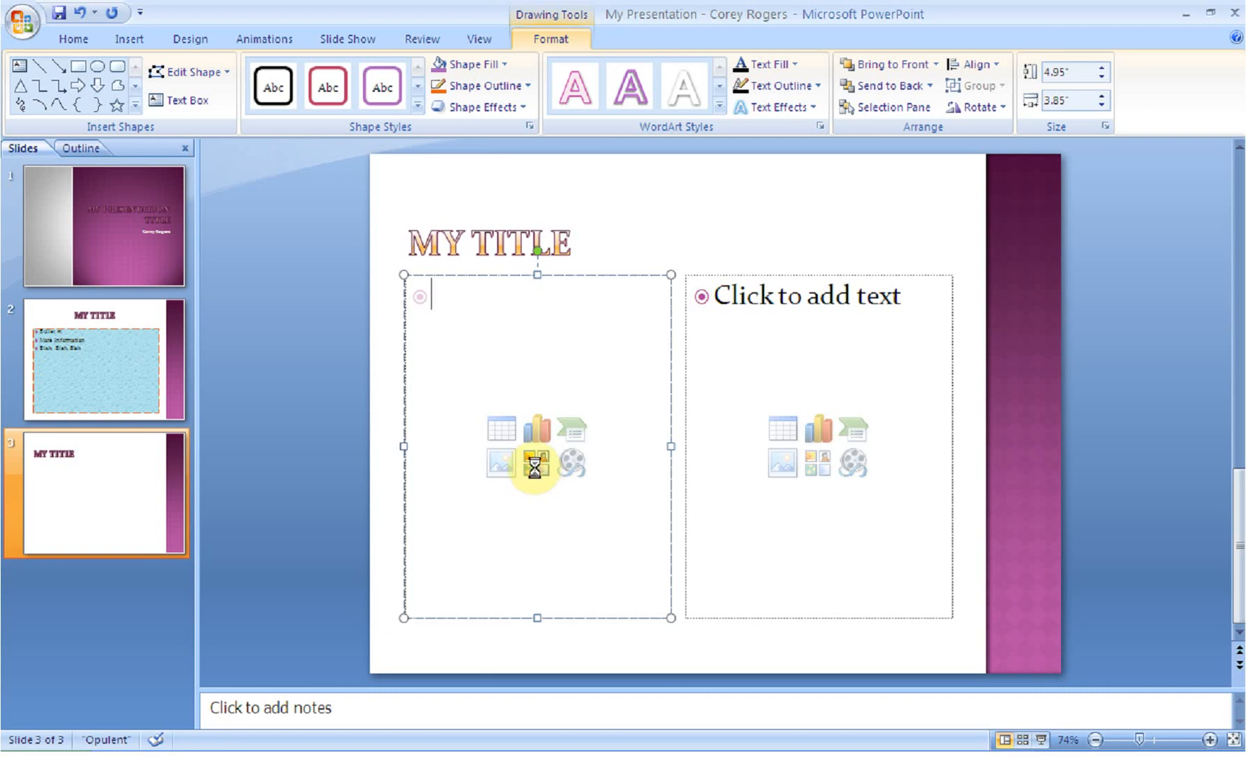
pyautogui.click(537, 465)
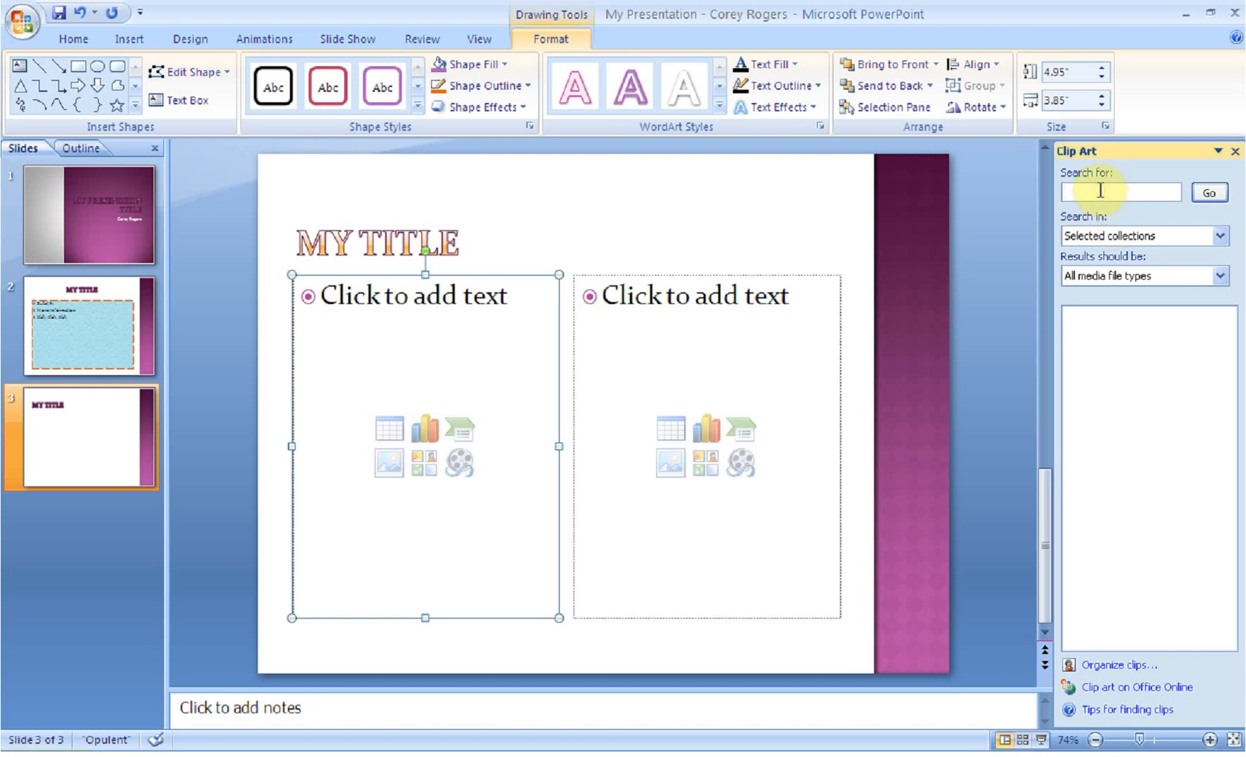
# Search clip art for 'library', agreeing to include Office Online results.
pyautogui.click(1119, 192)
pyautogui.write('library')
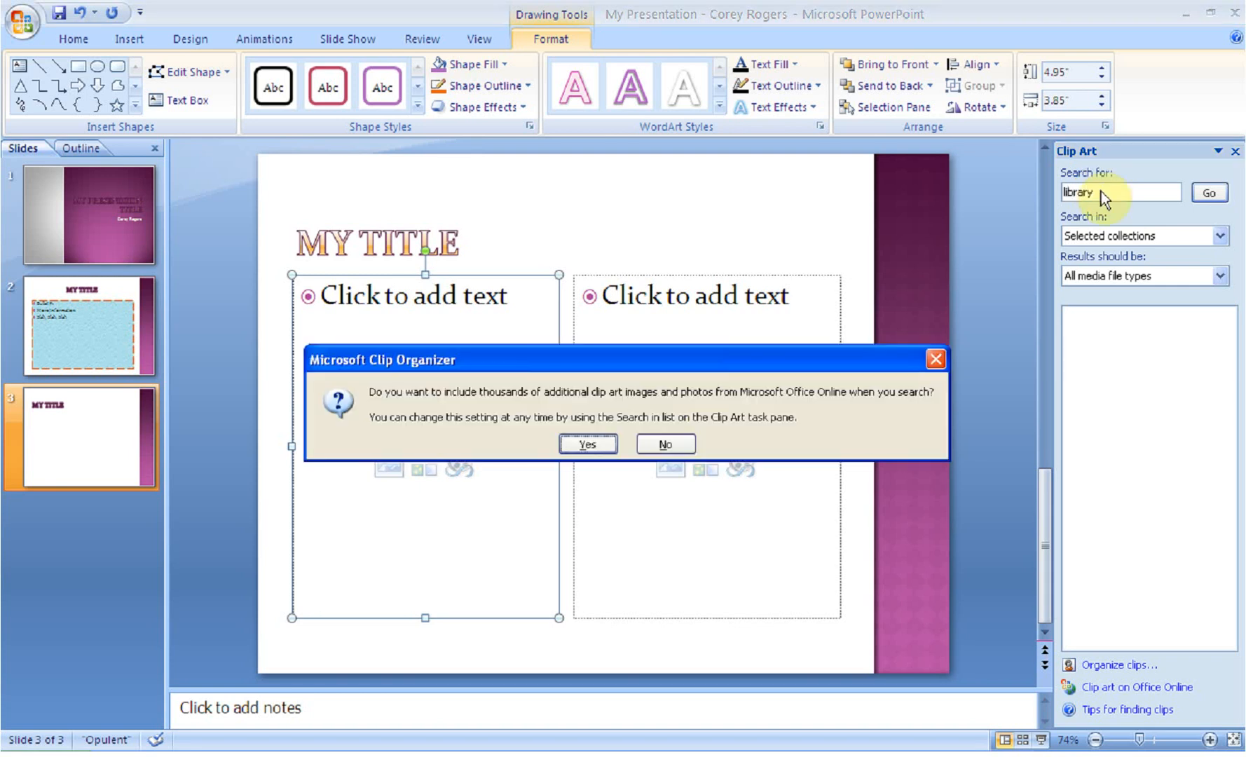
pyautogui.moveTo(834, 221)
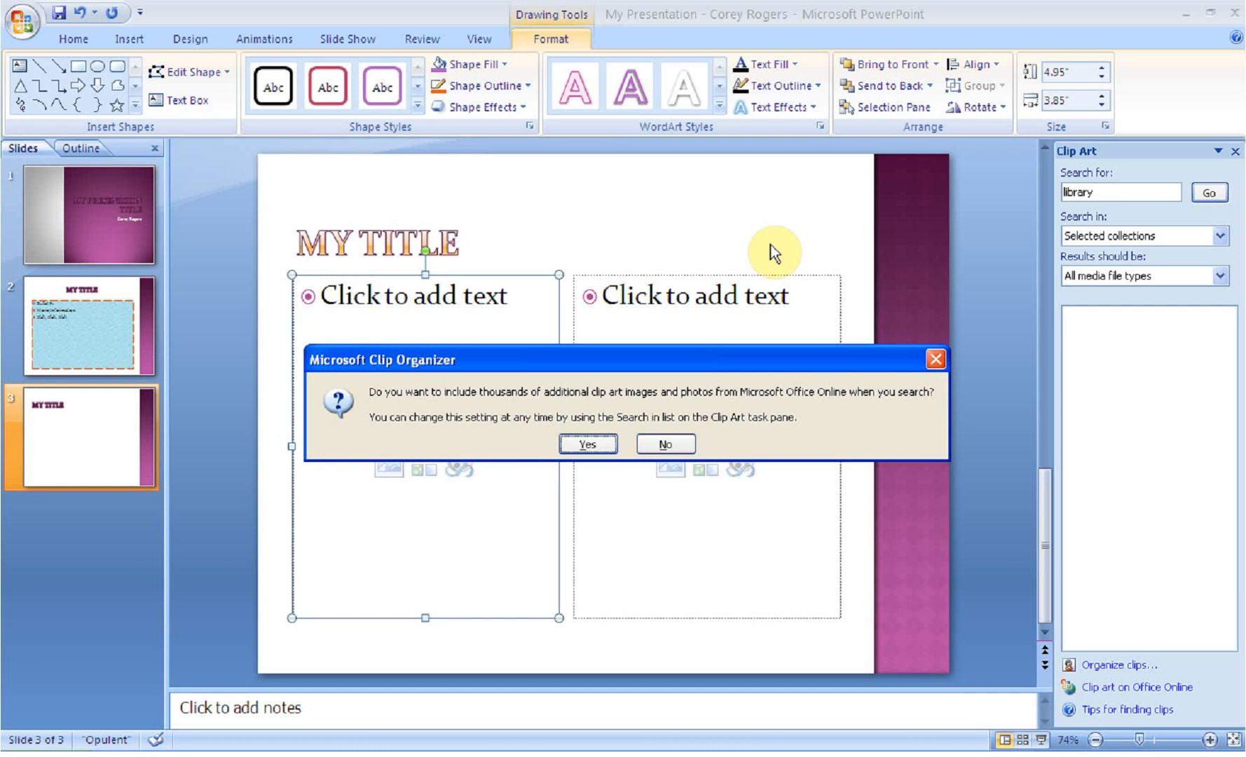
pyautogui.moveTo(618, 263)
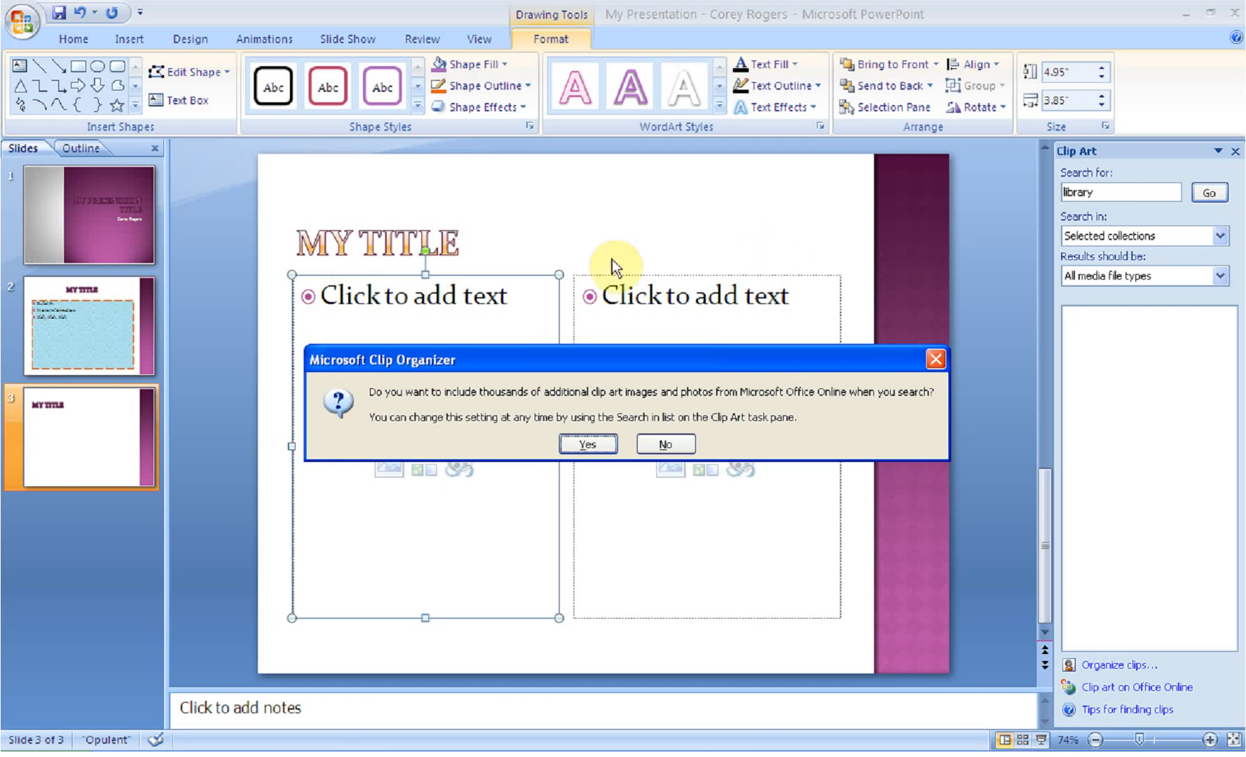
pyautogui.click(586, 444)
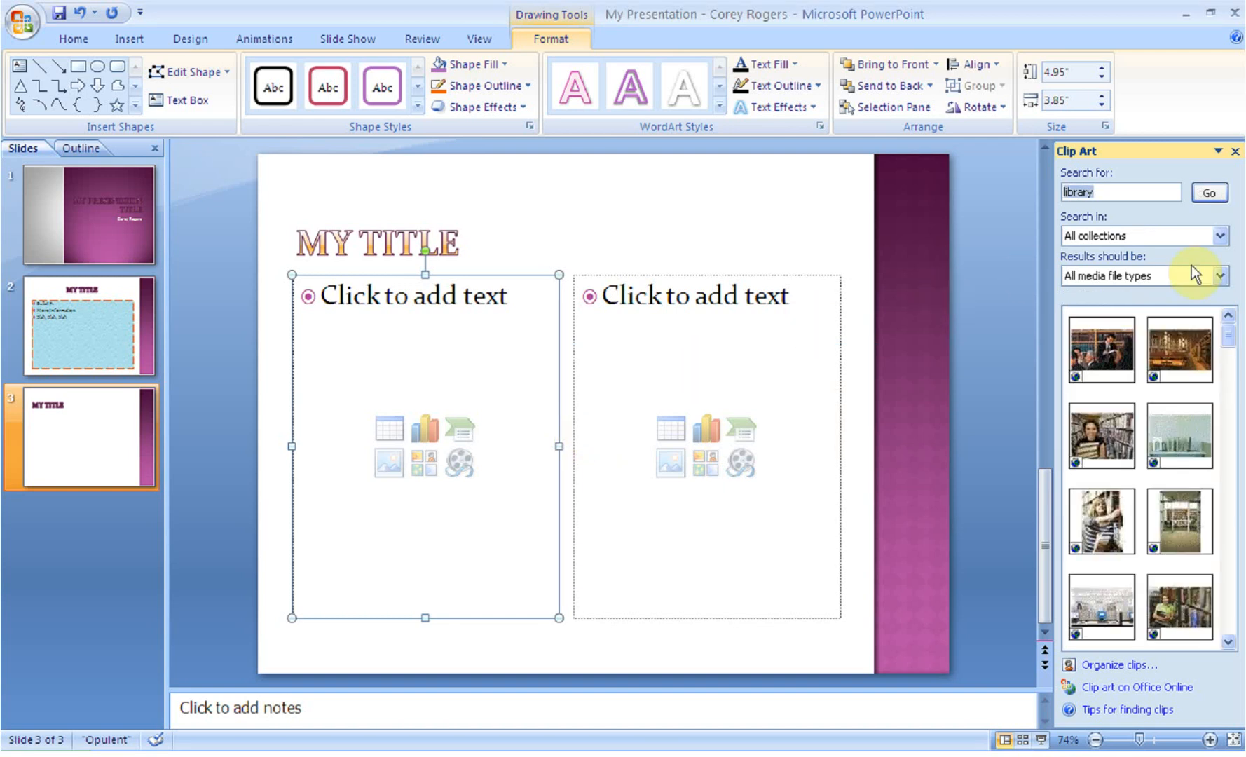
pyautogui.moveTo(1095, 233)
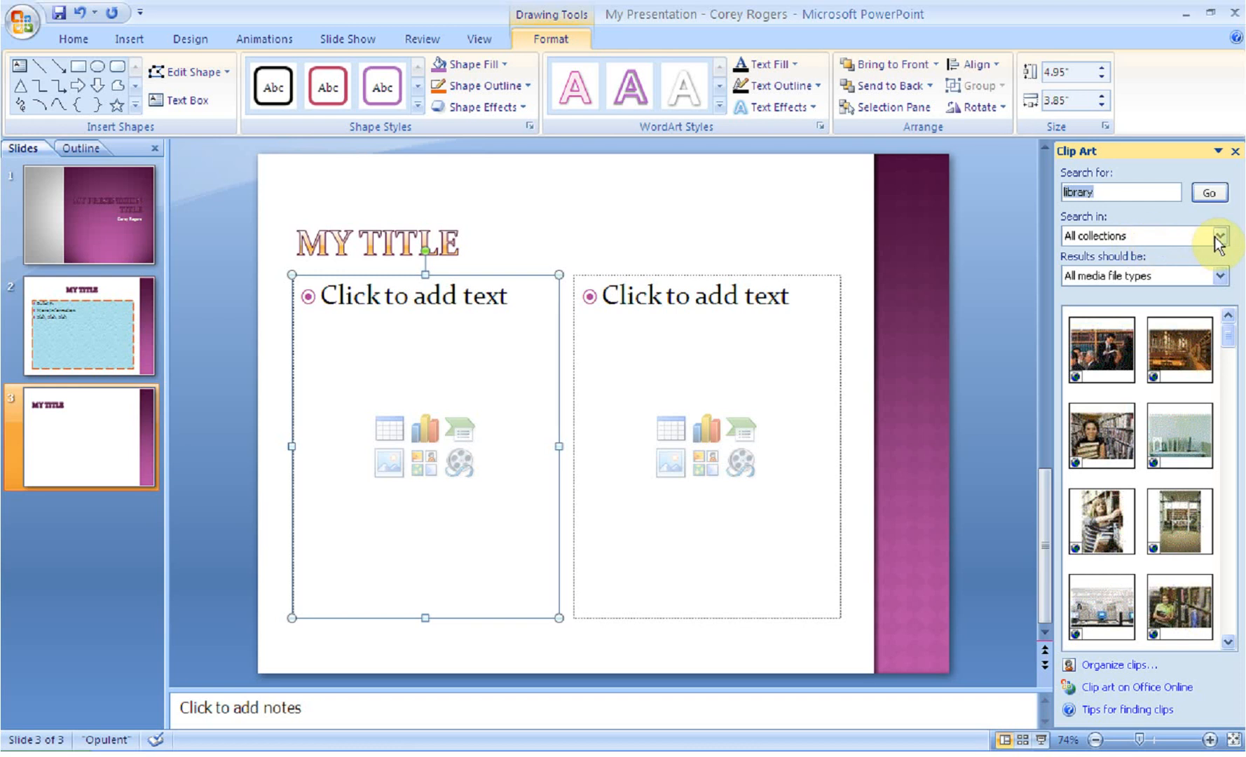
# Search All collections and limit results to clip art and photographs, excluding Sounds and Movies.
pyautogui.click(1221, 235)
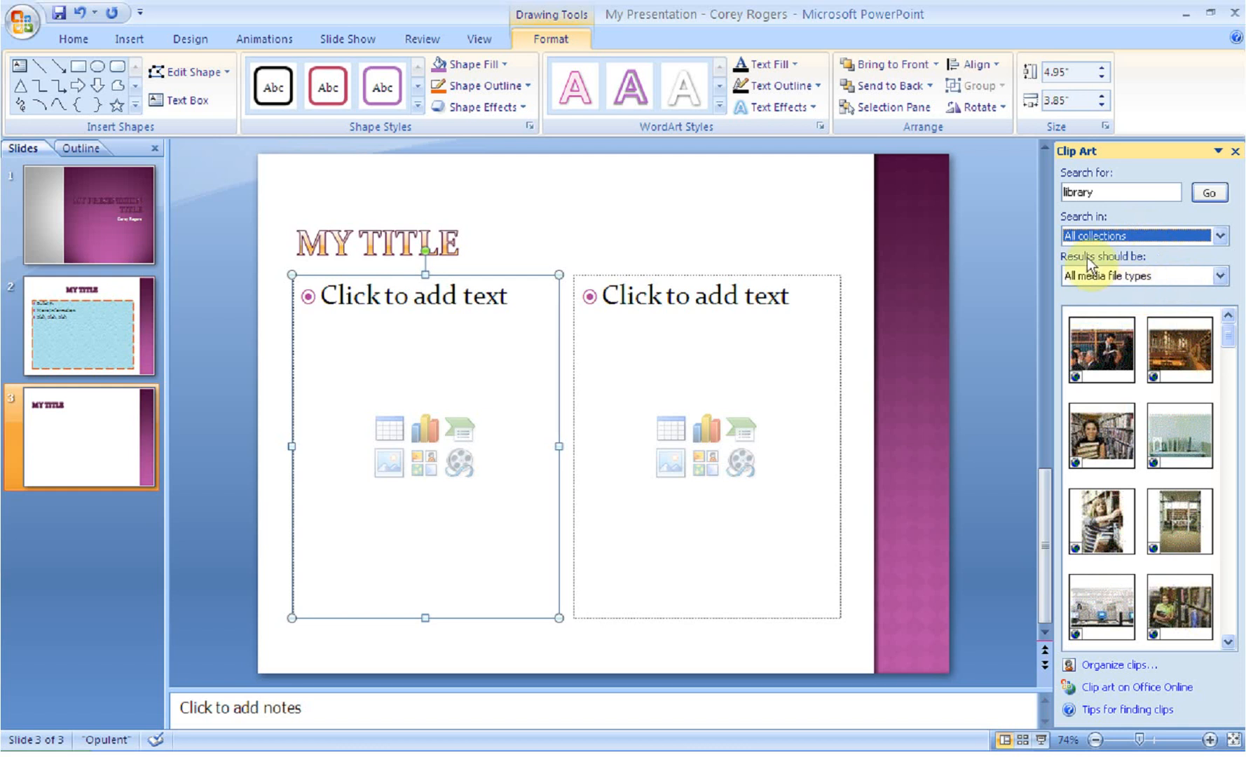
pyautogui.click(1229, 276)
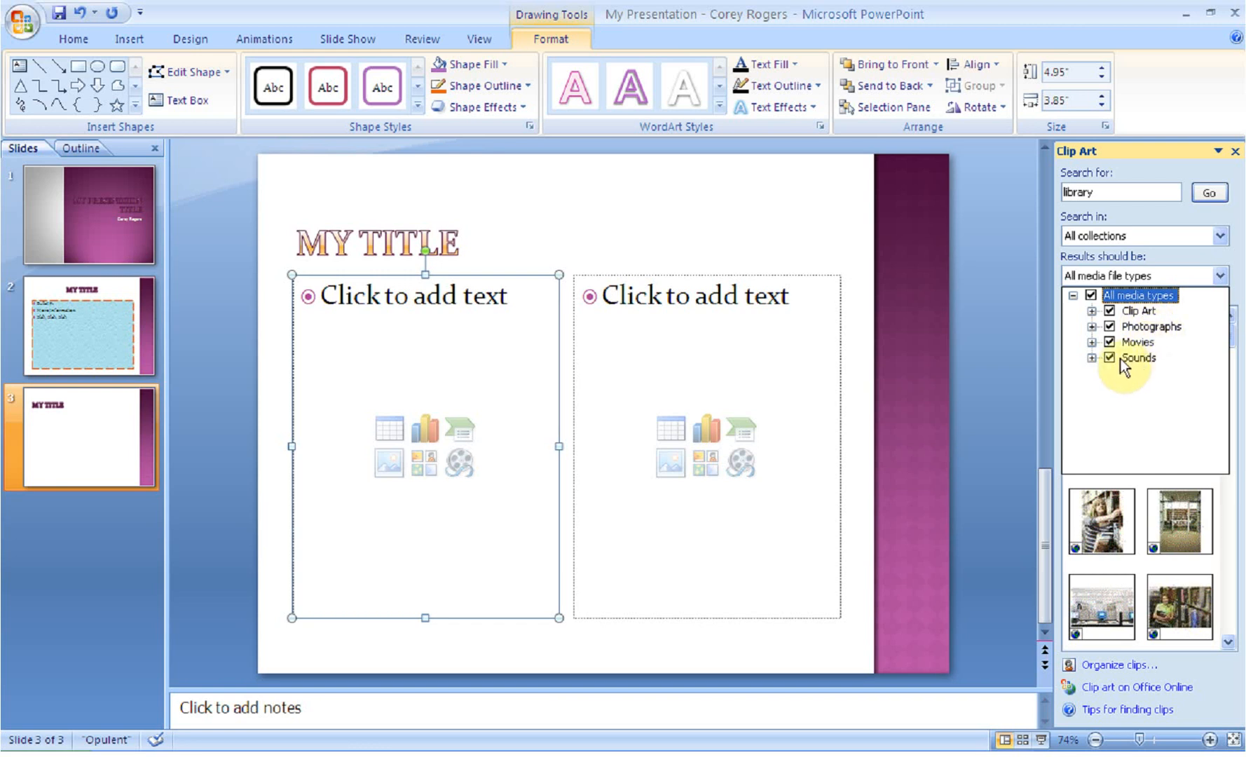
pyautogui.click(1109, 357)
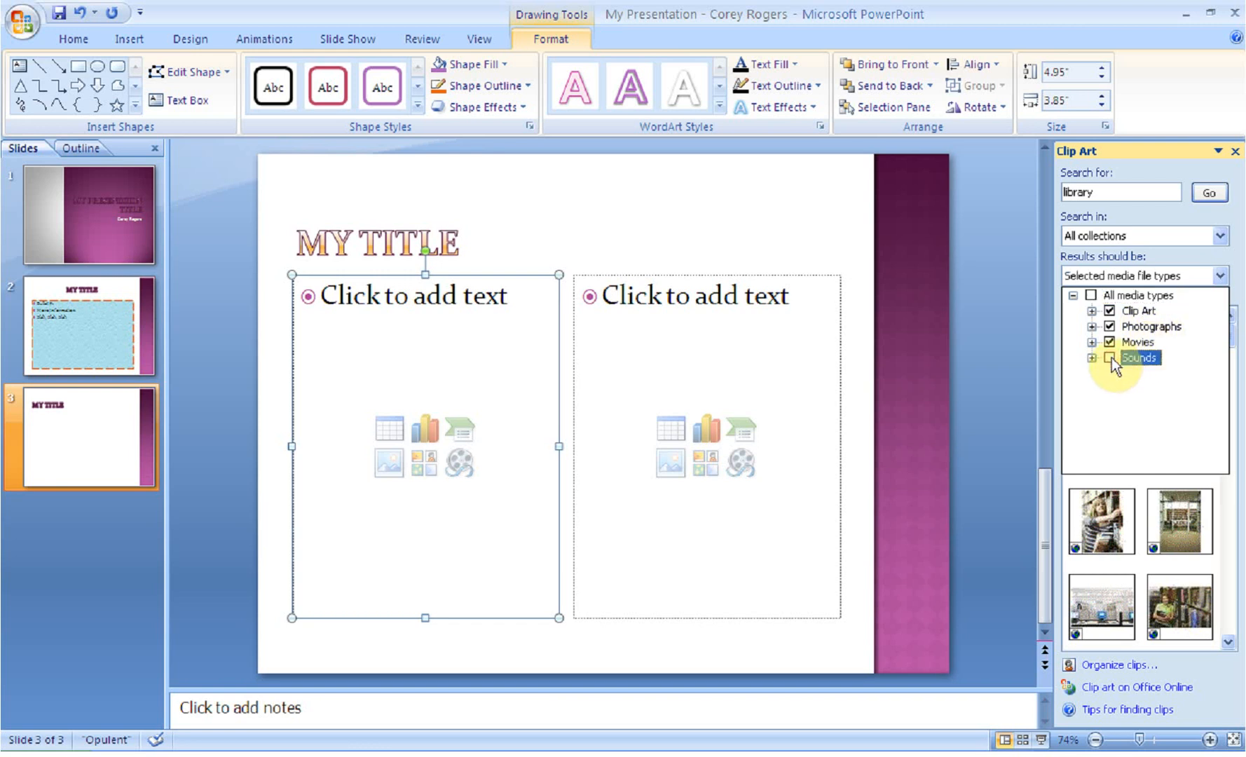
pyautogui.click(1109, 342)
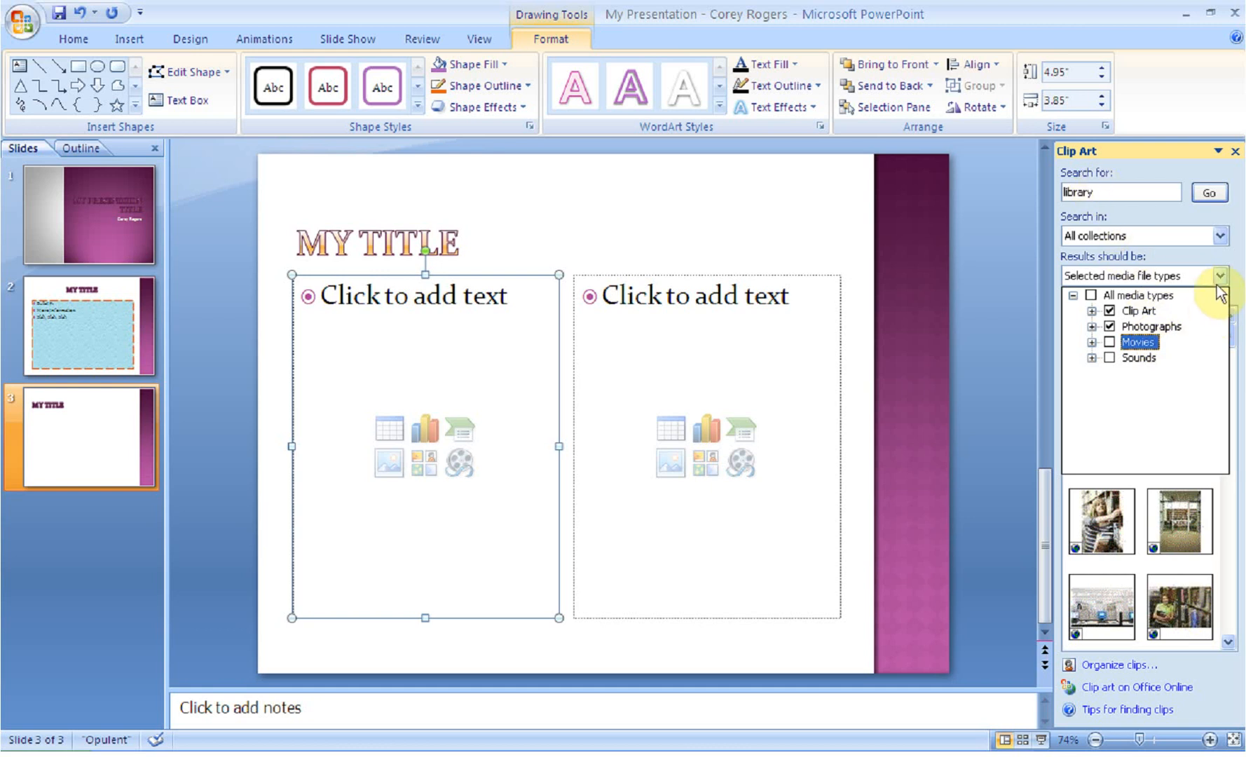
pyautogui.click(1207, 192)
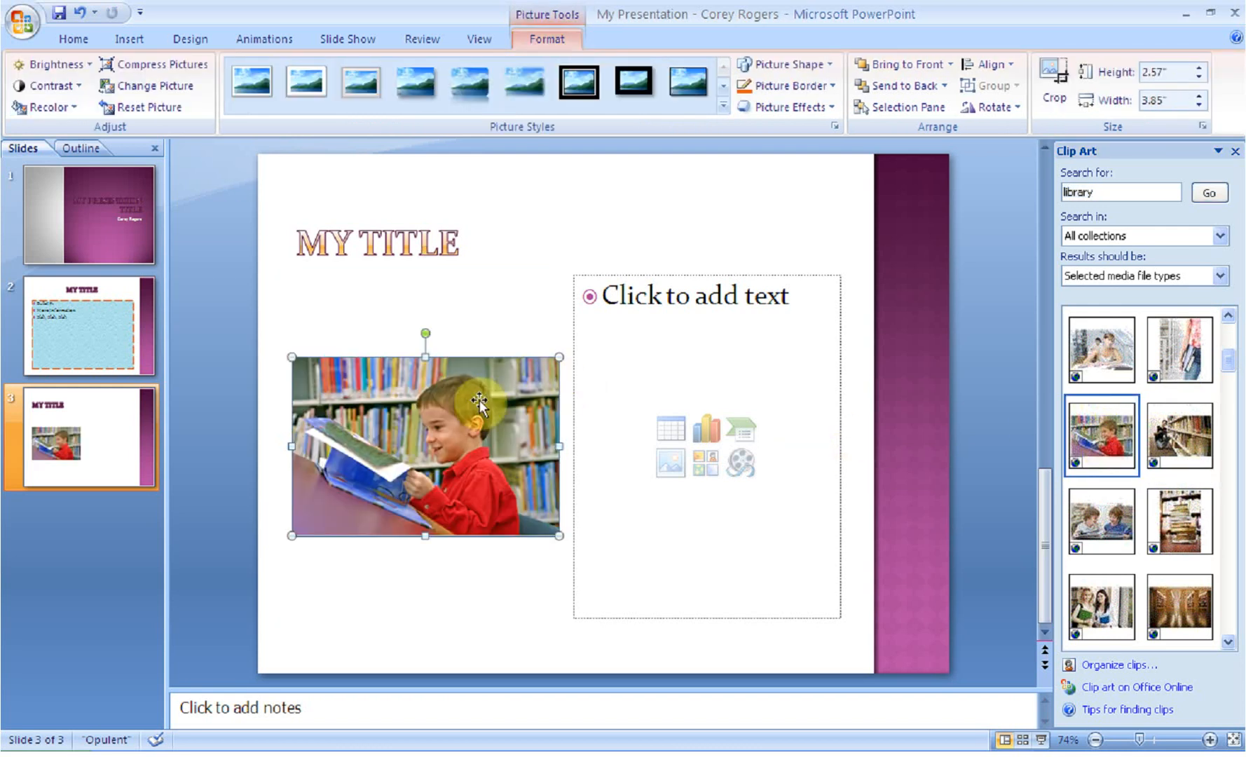
pyautogui.moveTo(424, 457)
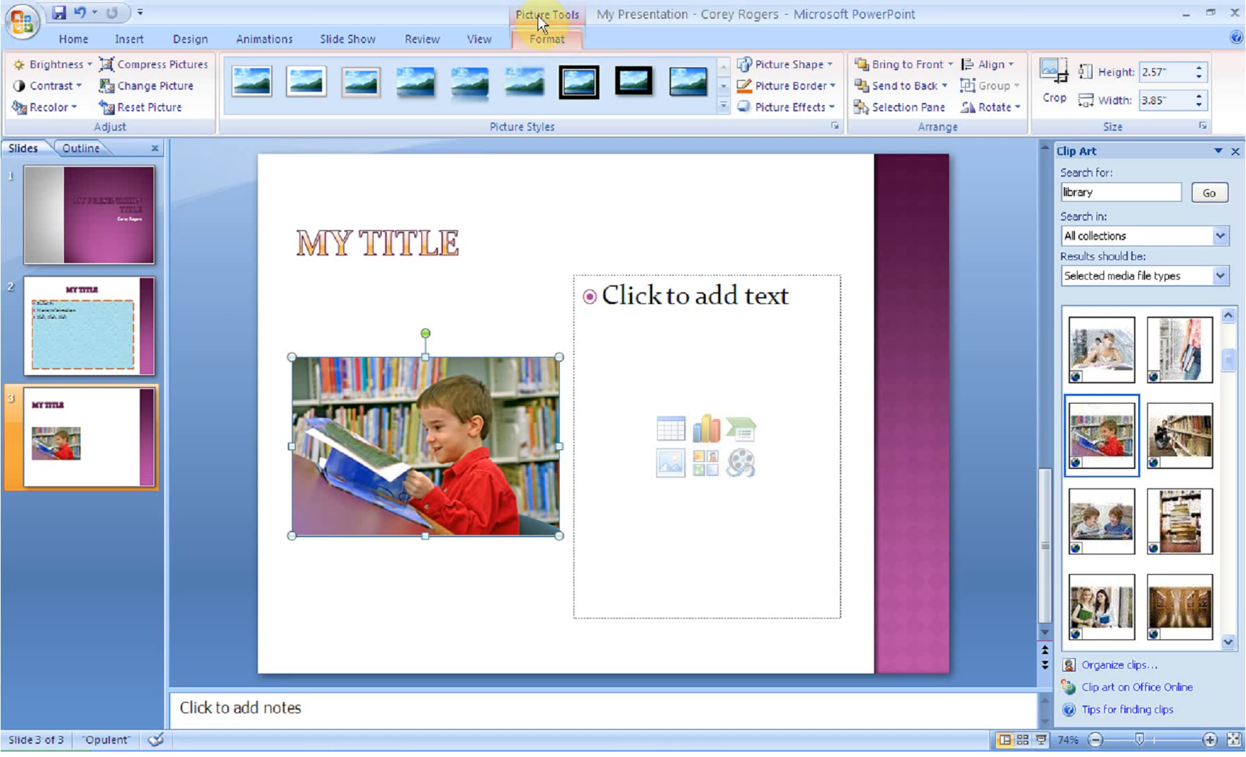
pyautogui.moveTo(565, 22)
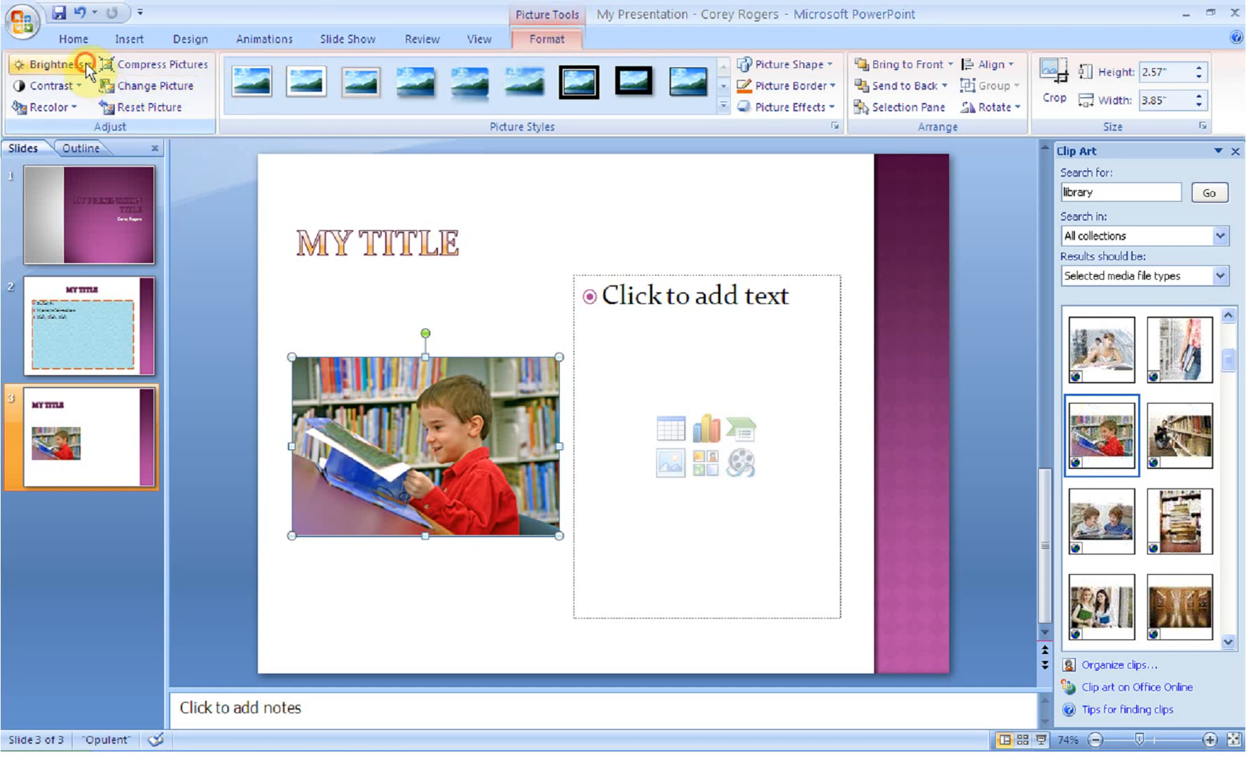
pyautogui.click(52, 65)
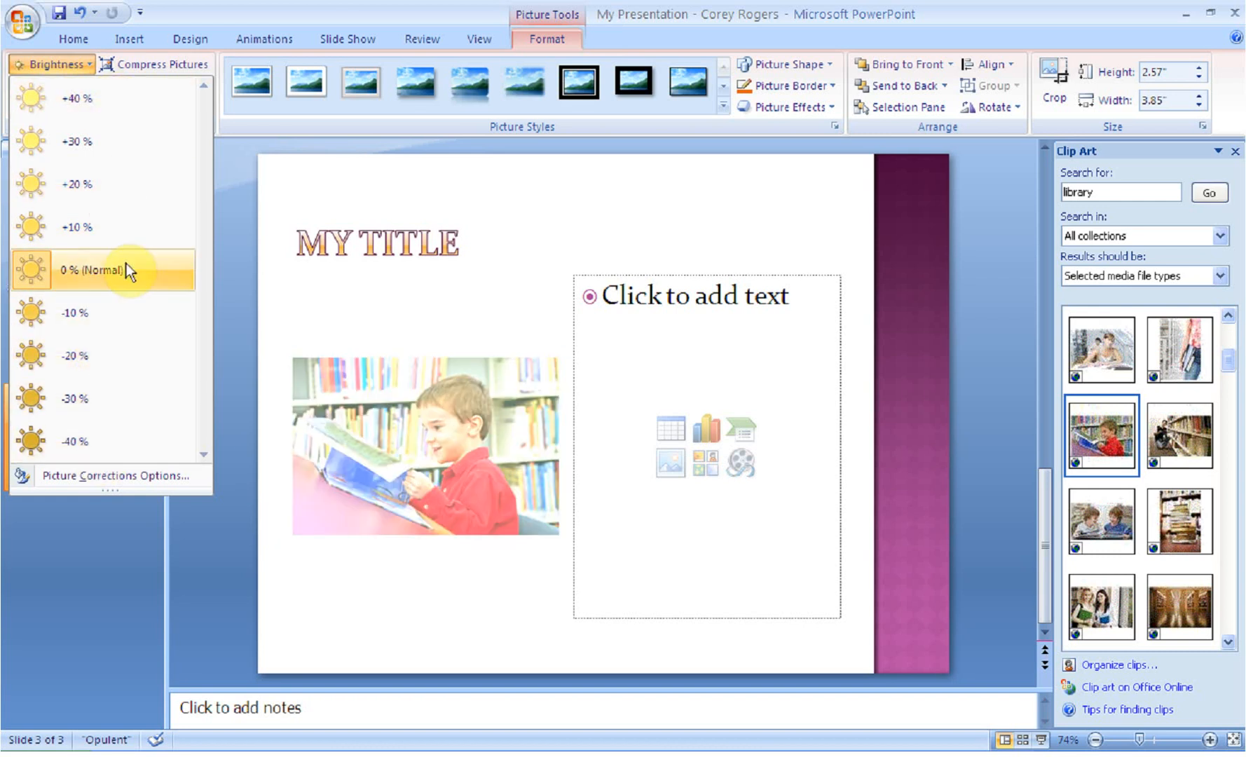
pyautogui.click(102, 271)
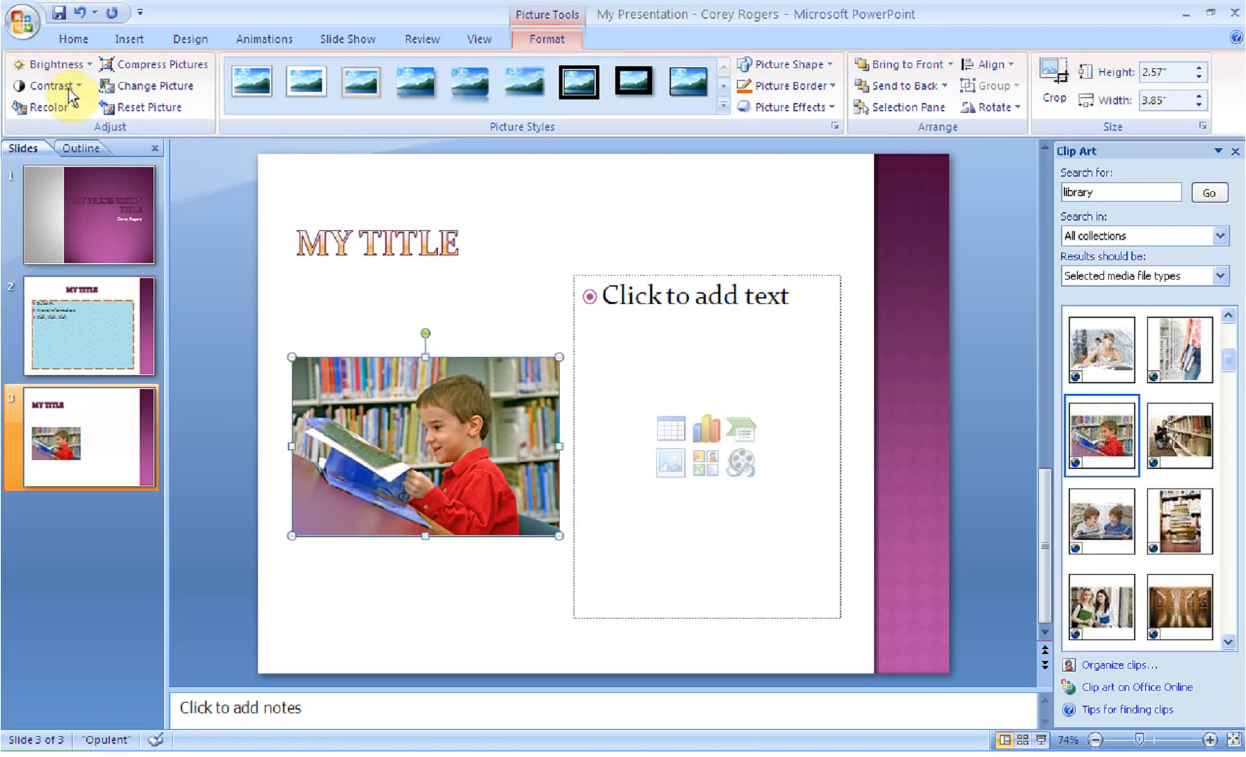
pyautogui.click(49, 85)
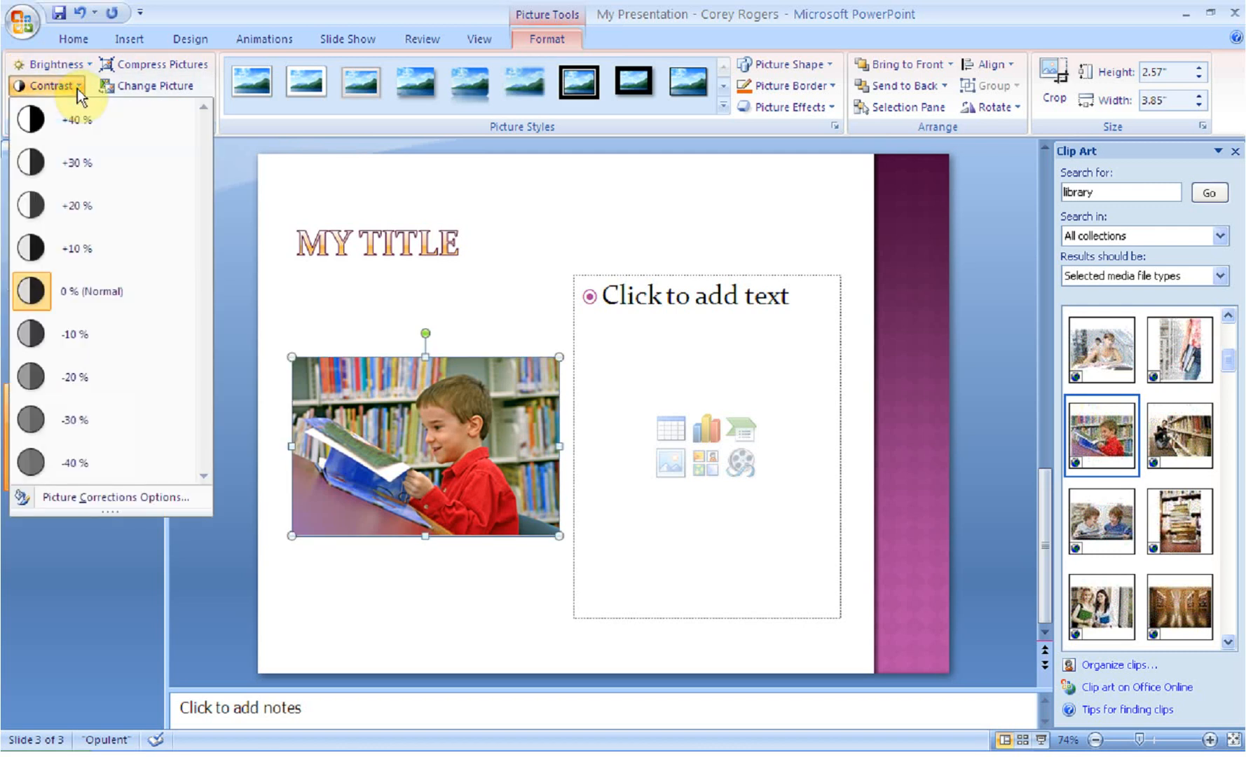
pyautogui.click(48, 107)
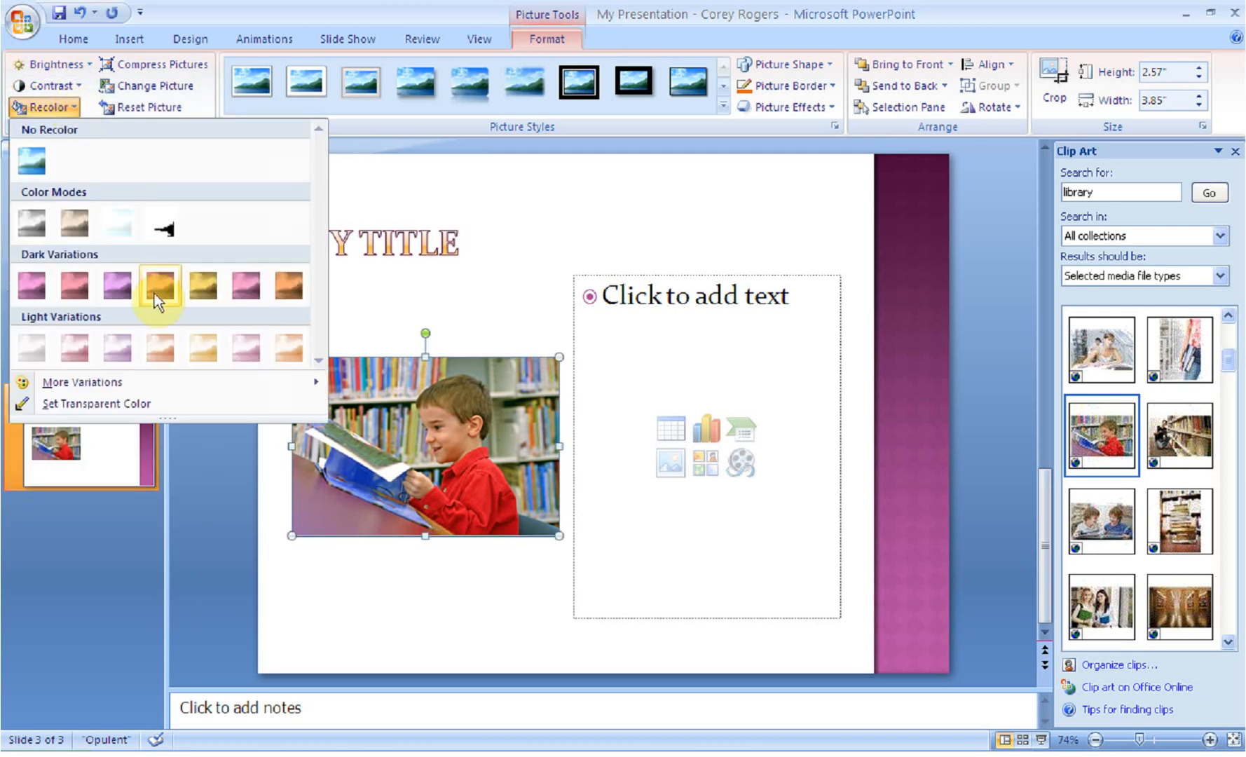
pyautogui.click(31, 347)
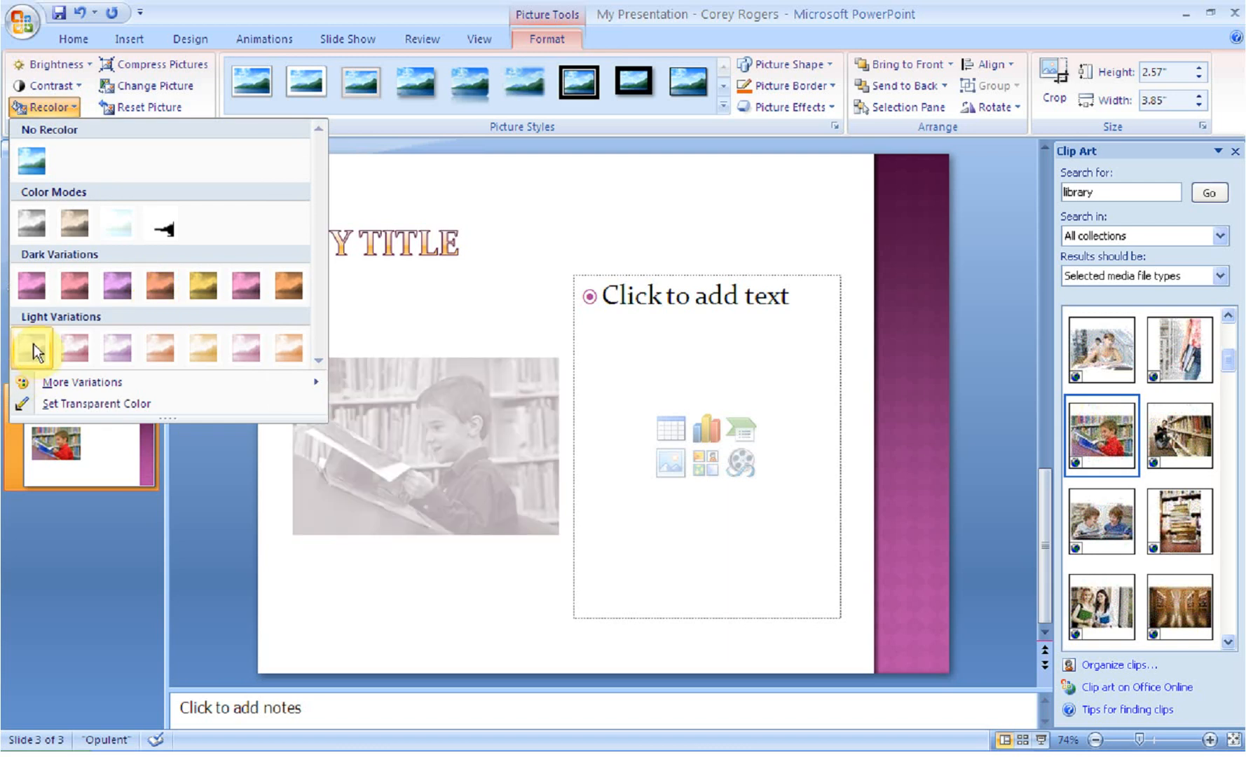
pyautogui.click(32, 161)
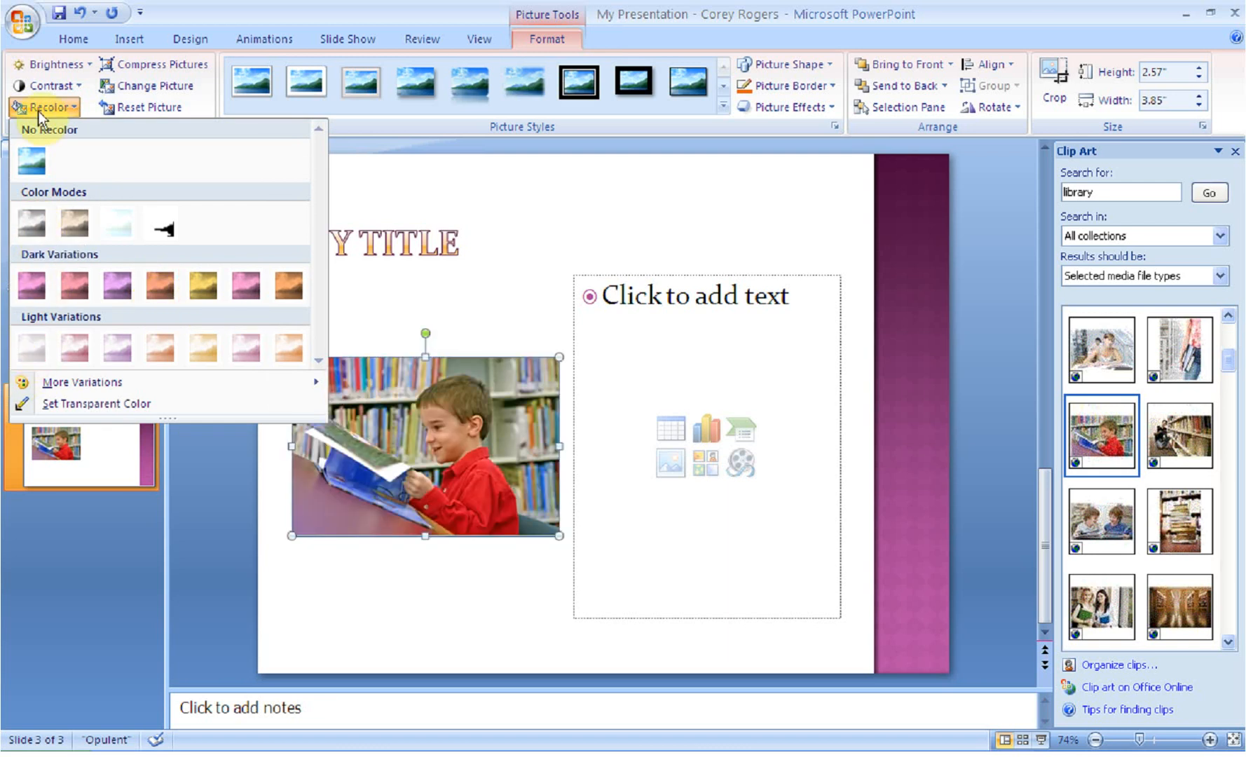
pyautogui.moveTo(178, 91)
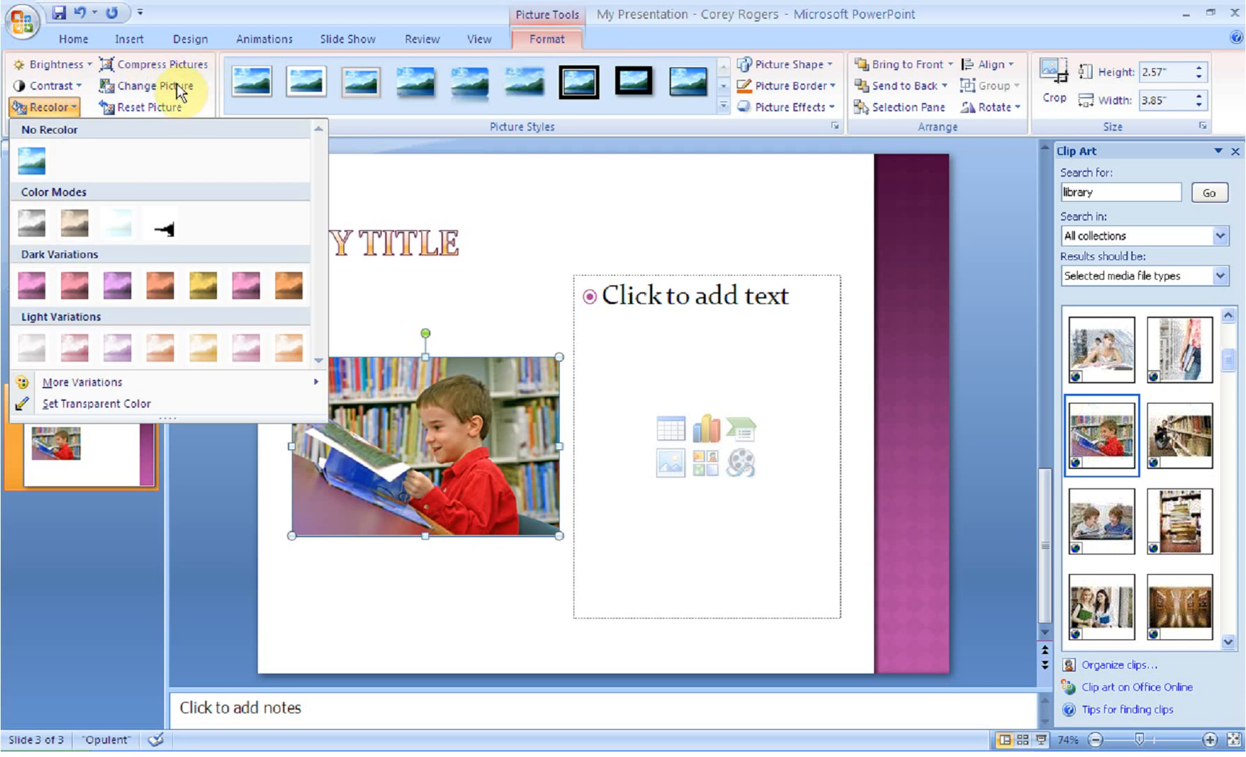
pyautogui.click(152, 86)
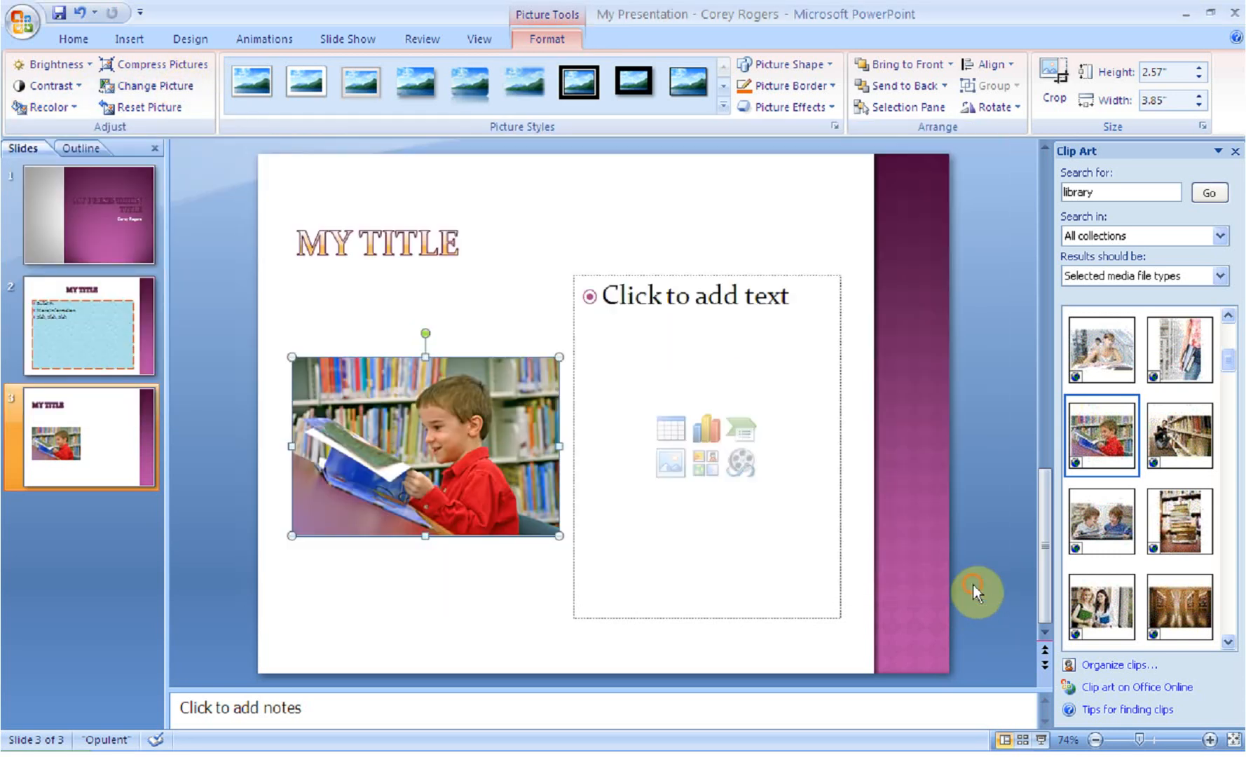
# Adjust the library boy photo's size and position on slide 3.
pyautogui.click(147, 108)
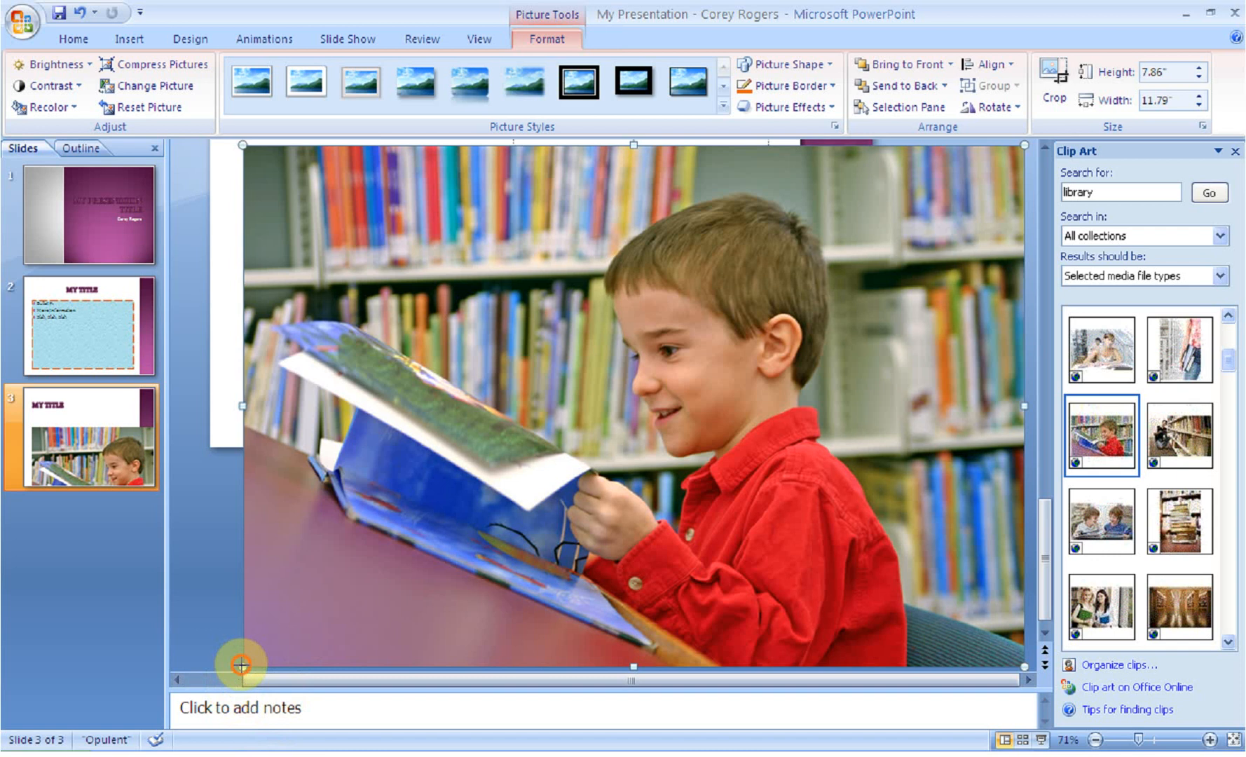
pyautogui.moveTo(596, 229)
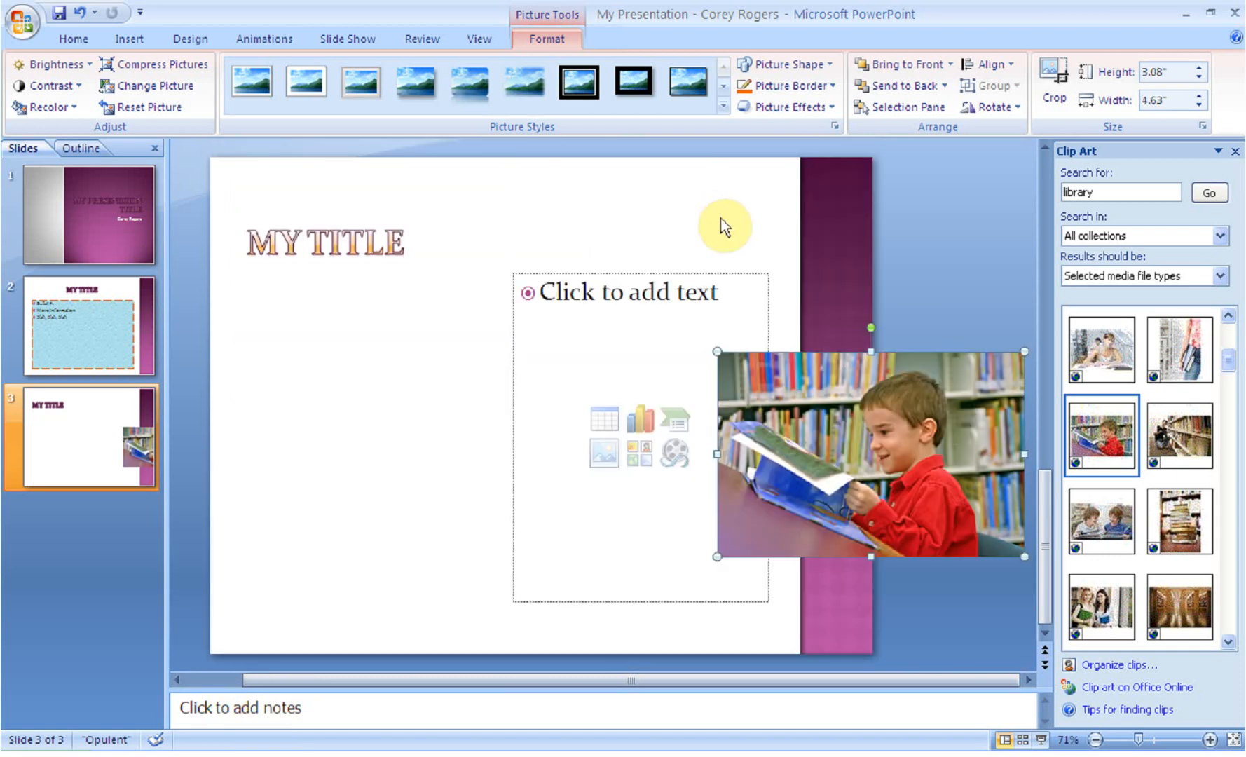
pyautogui.moveTo(373, 388)
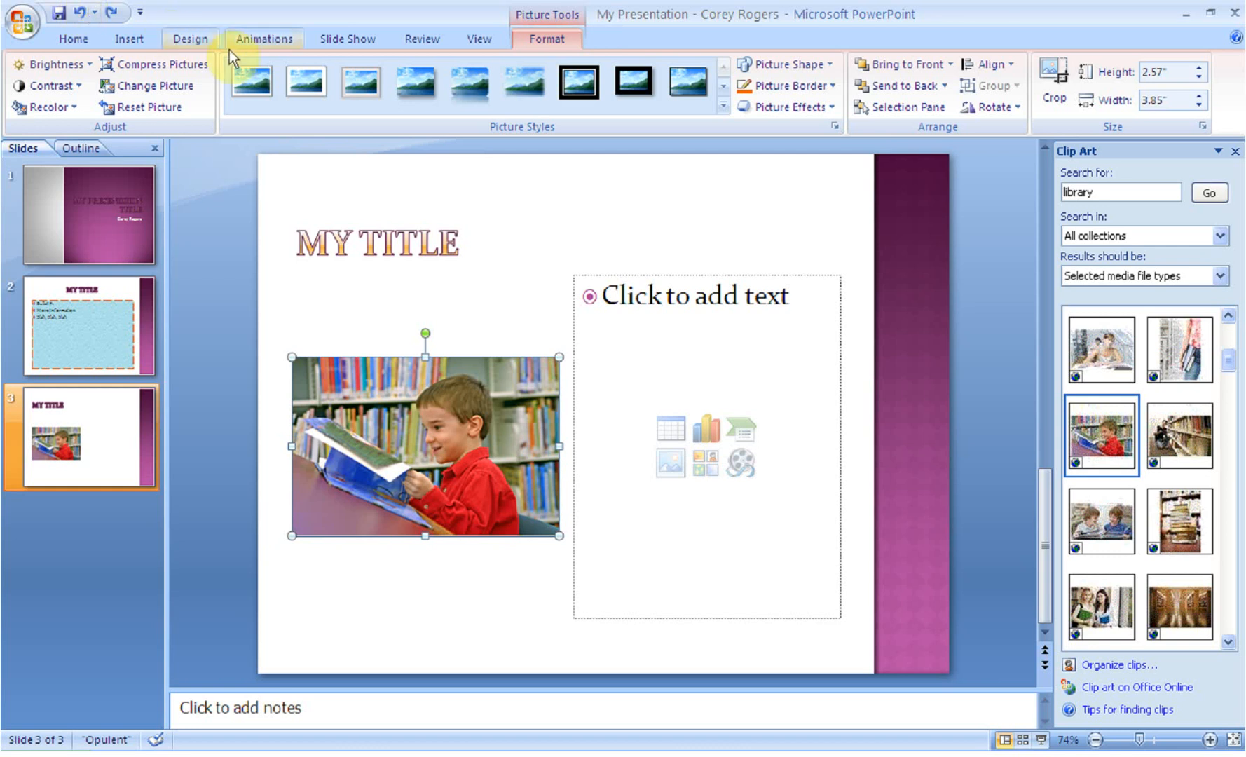
pyautogui.moveTo(812, 134)
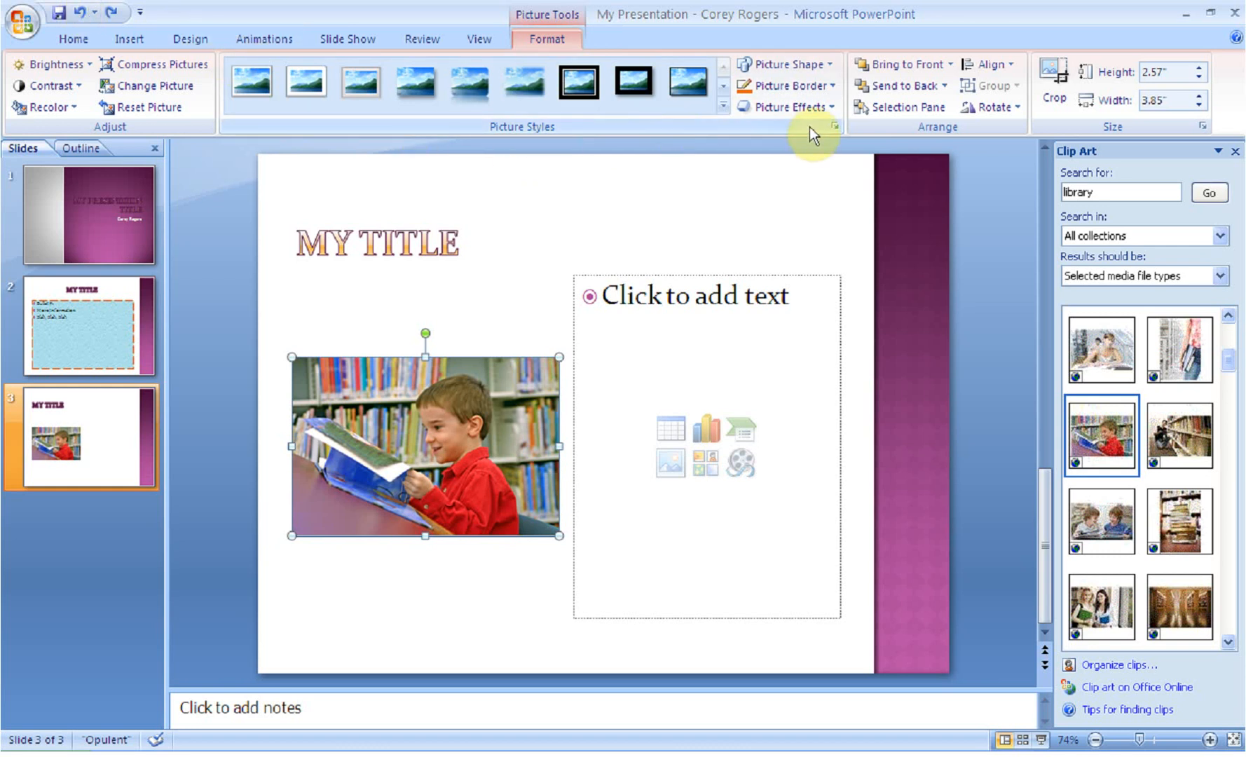
pyautogui.click(834, 126)
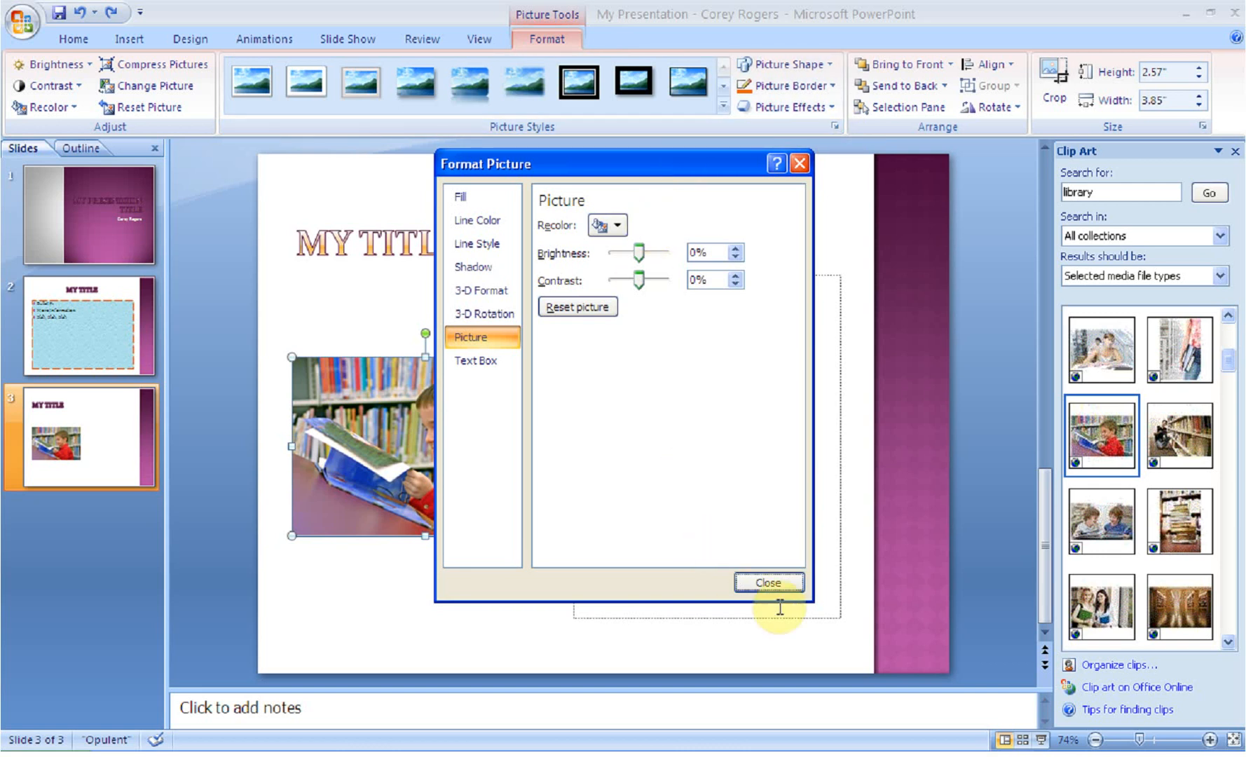
pyautogui.click(768, 582)
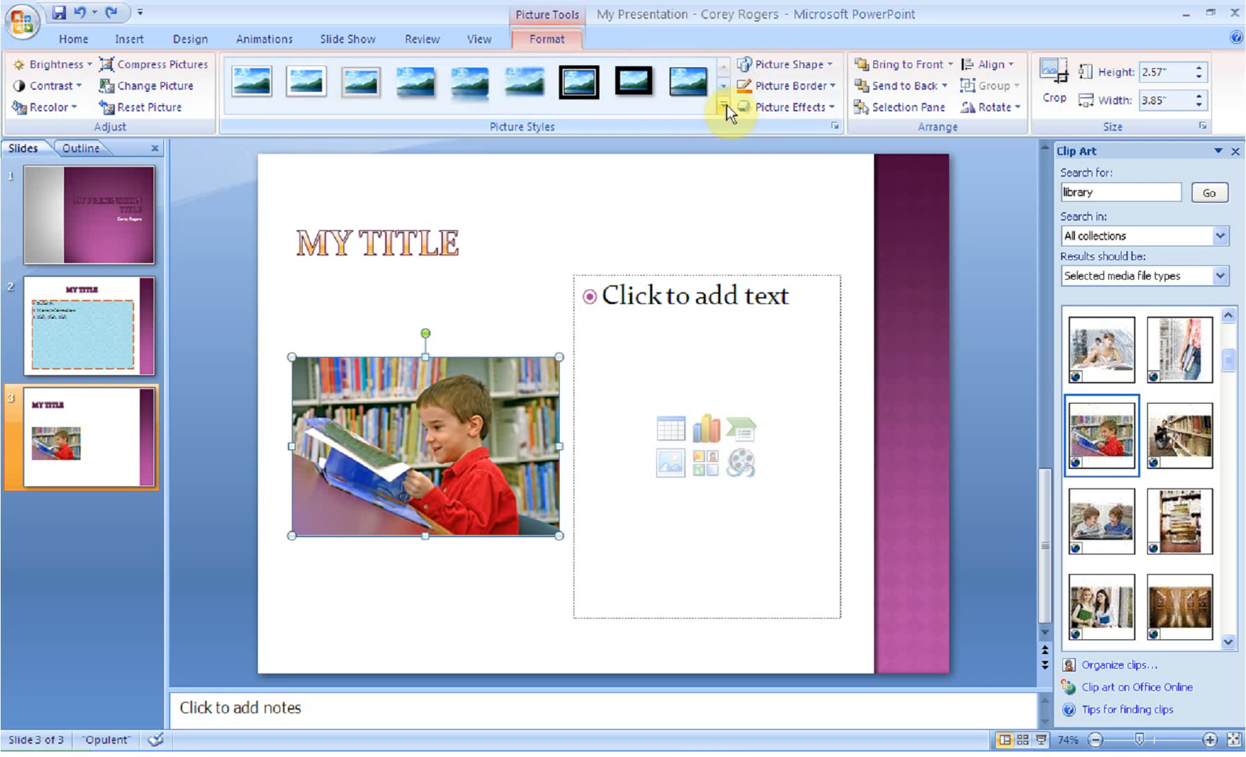
# Preview styles like Bevel Rectangle and Soft Edge Oval, then give the photo a soft-edge style.
pyautogui.click(722, 105)
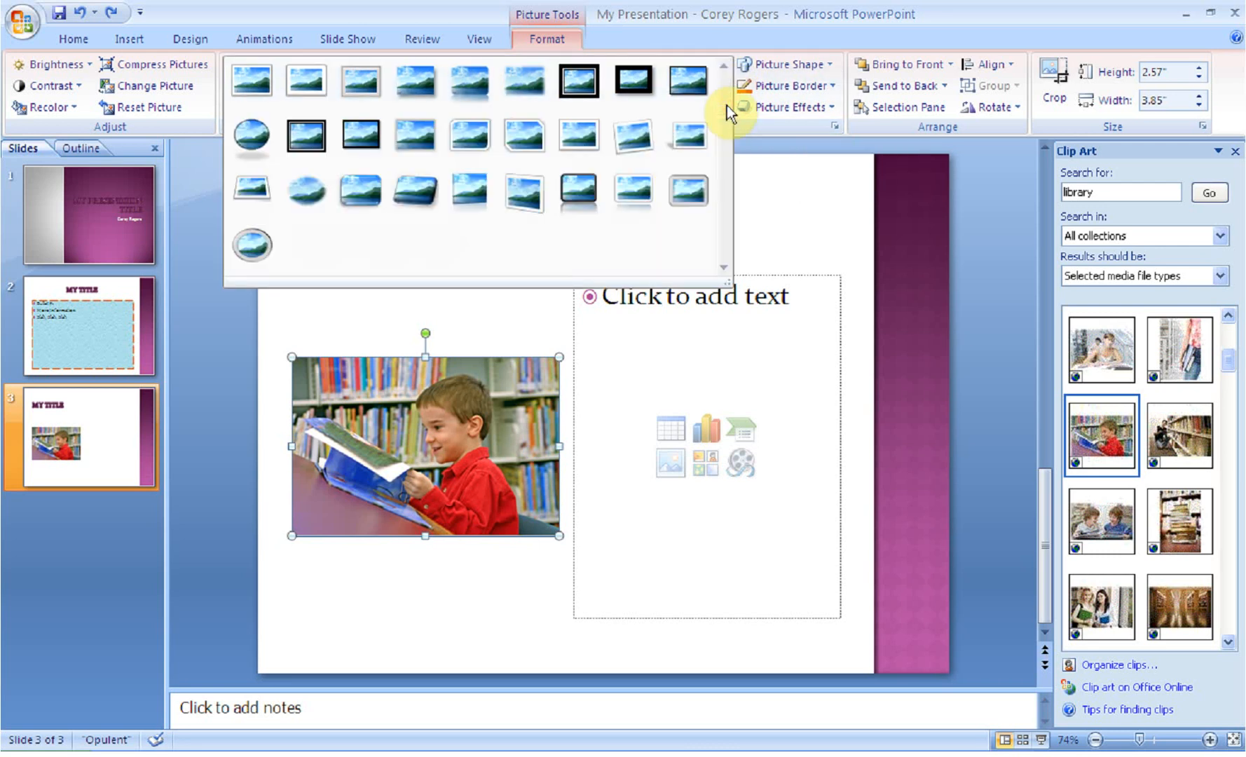
pyautogui.click(359, 191)
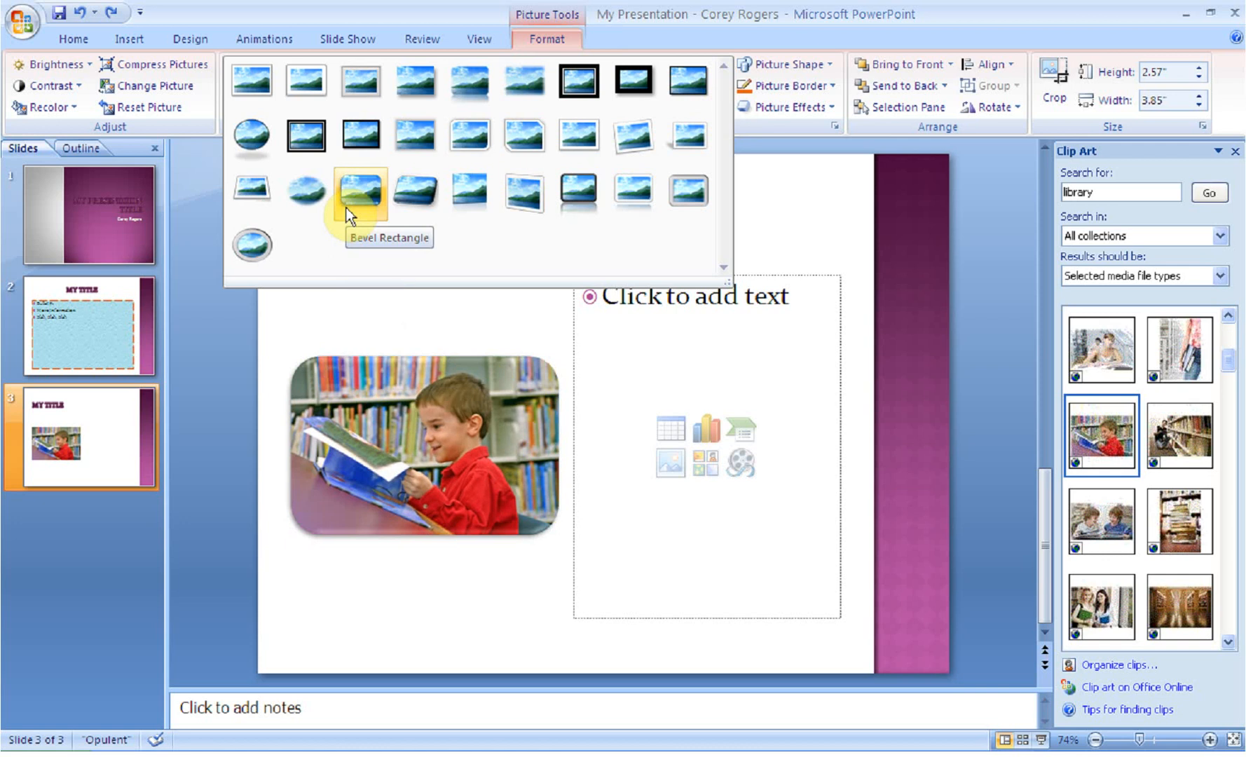
pyautogui.click(305, 193)
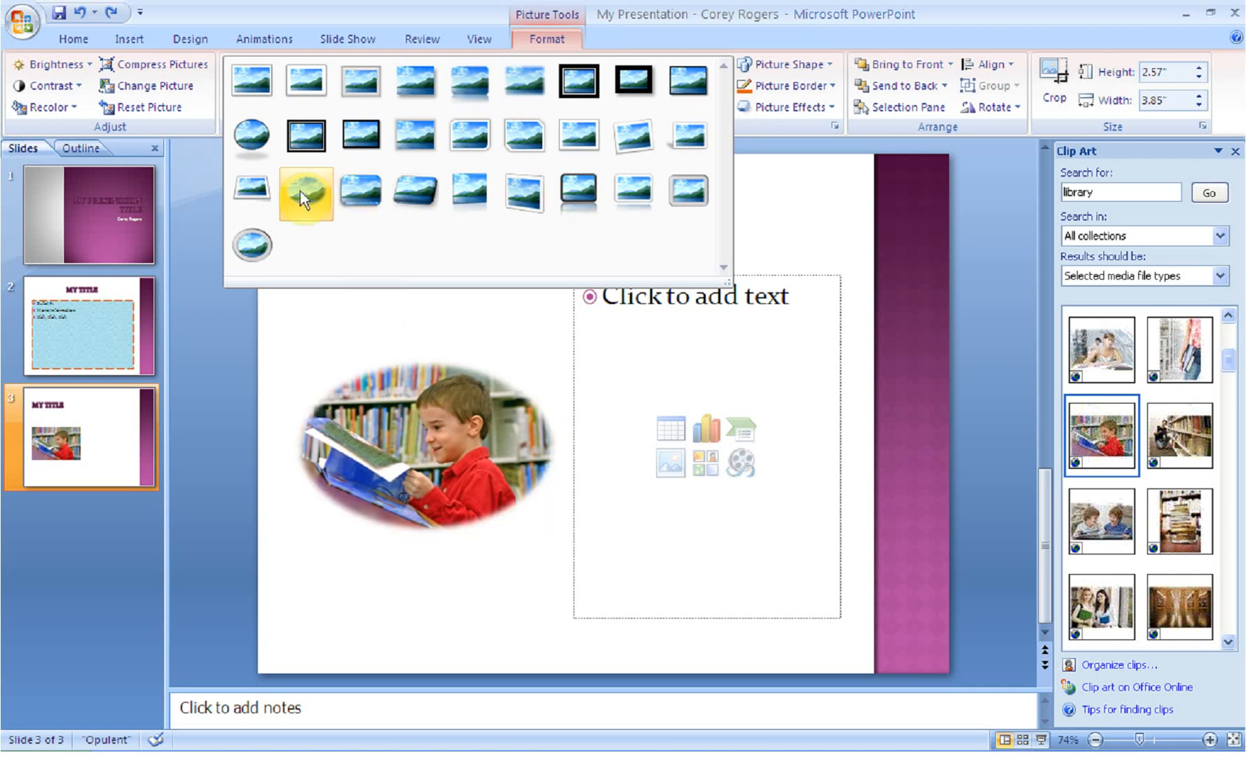
pyautogui.moveTo(306, 191)
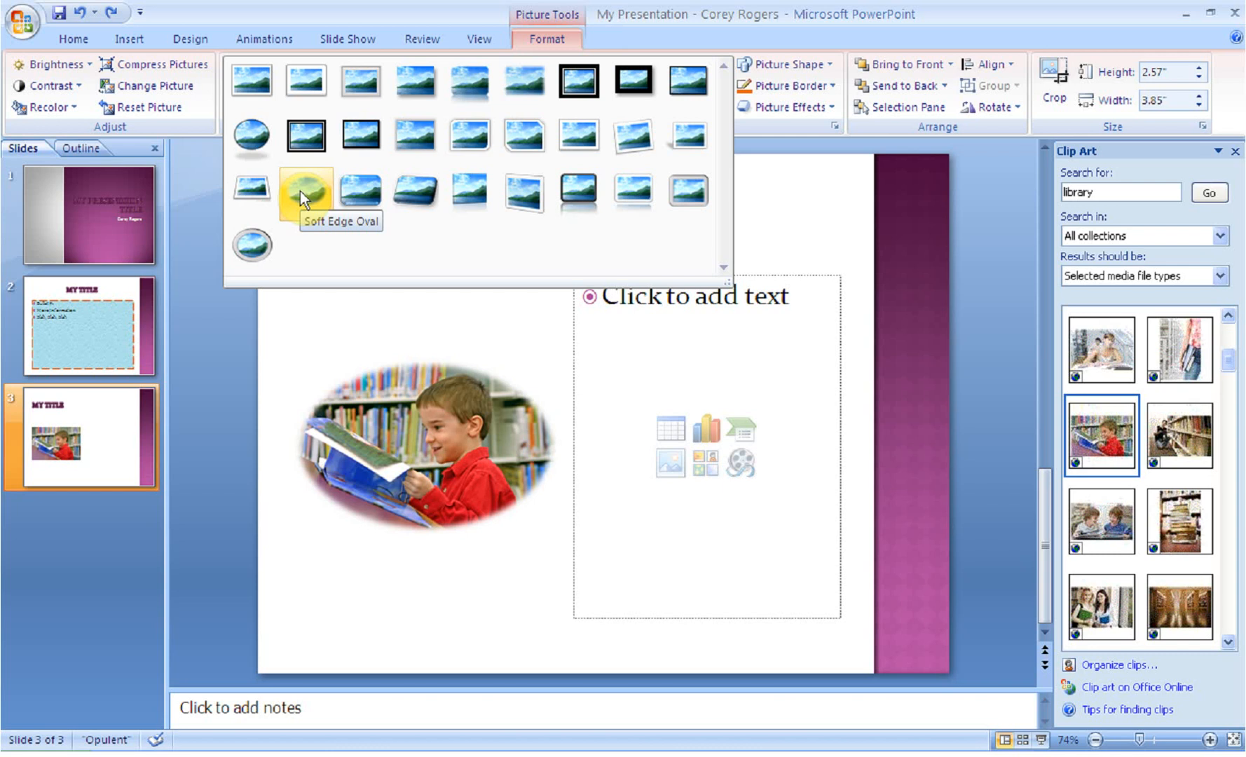
pyautogui.moveTo(359, 80)
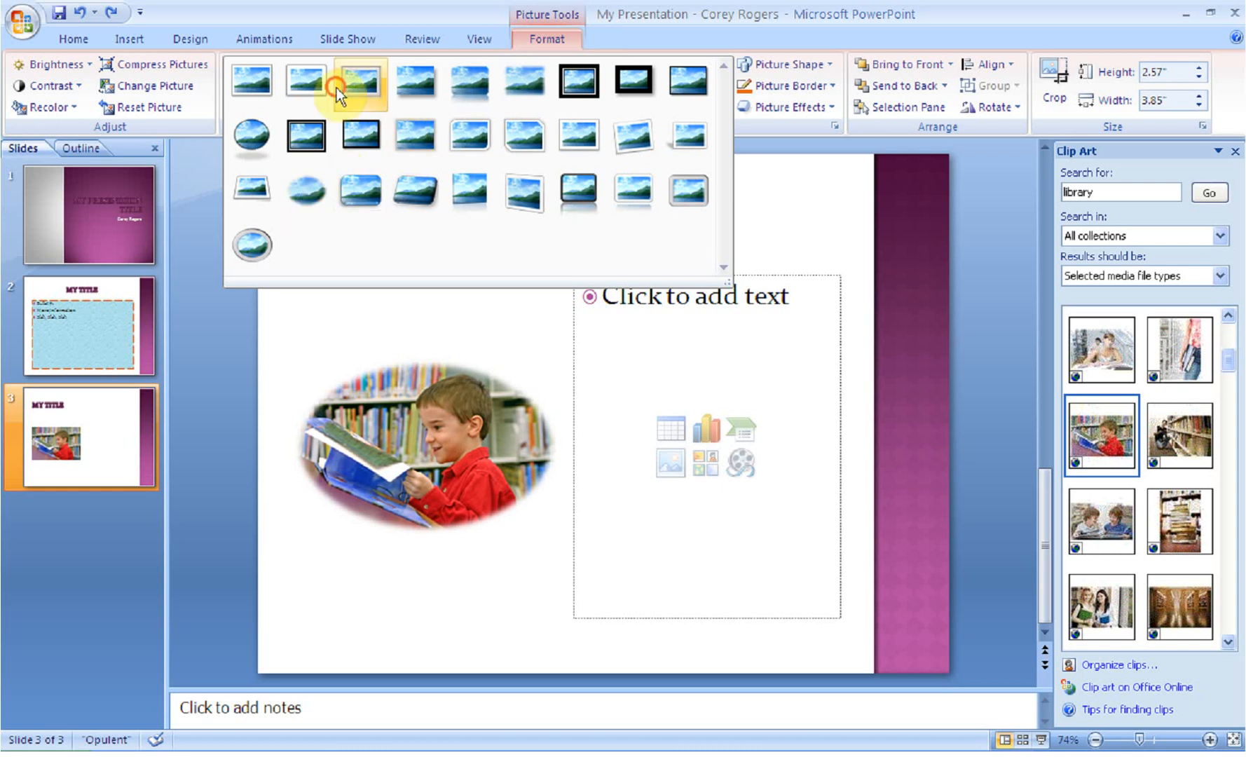
pyautogui.click(578, 80)
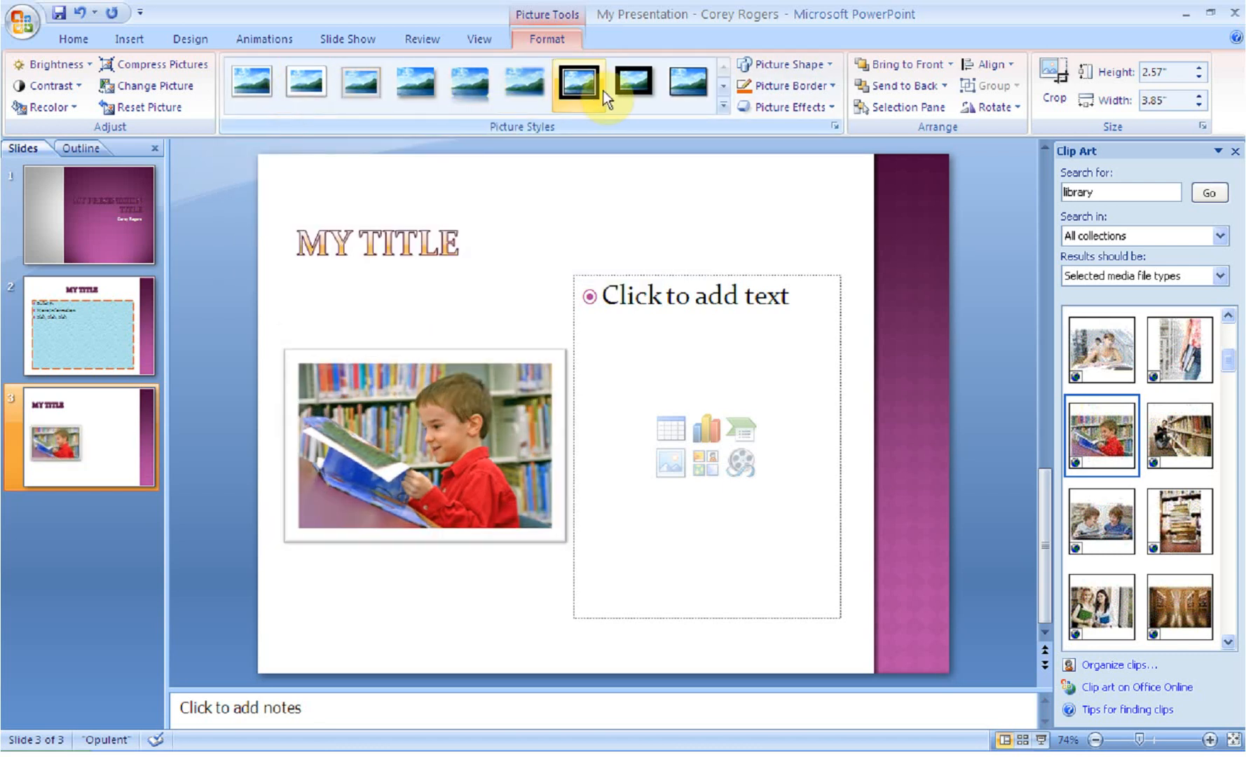
pyautogui.click(521, 81)
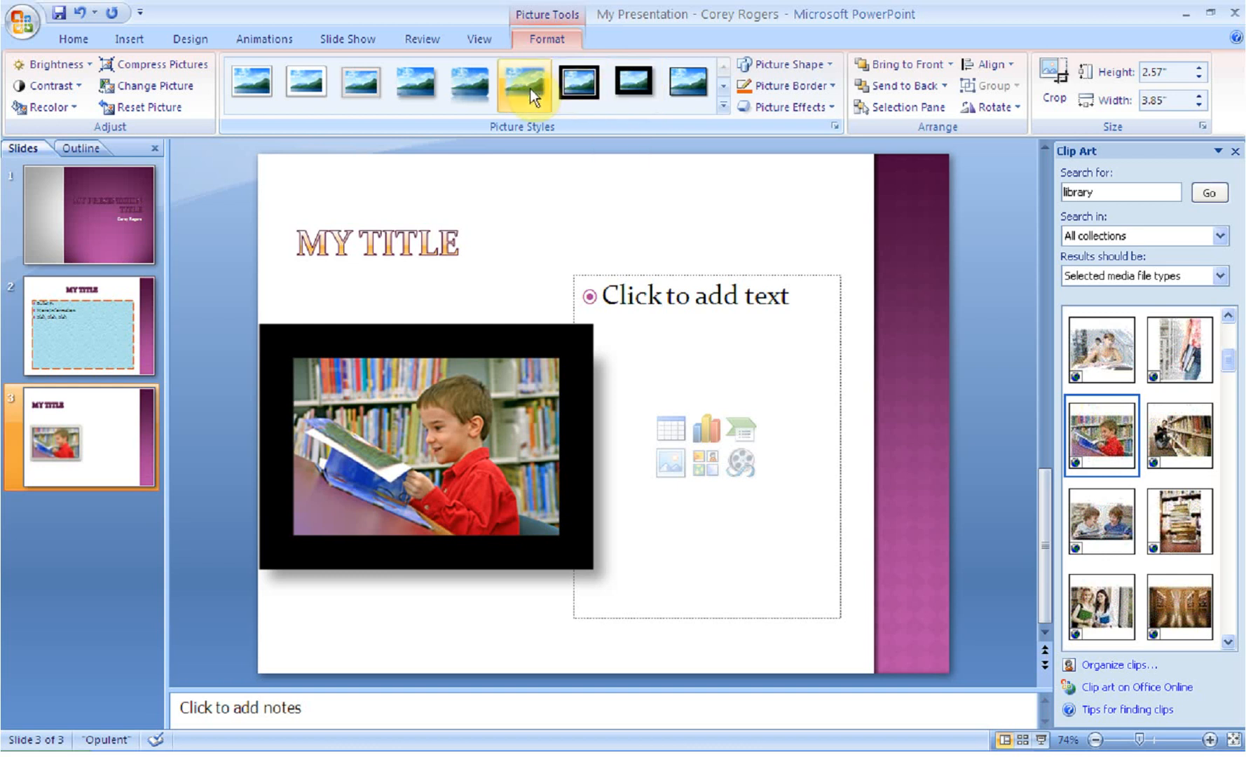
pyautogui.click(522, 80)
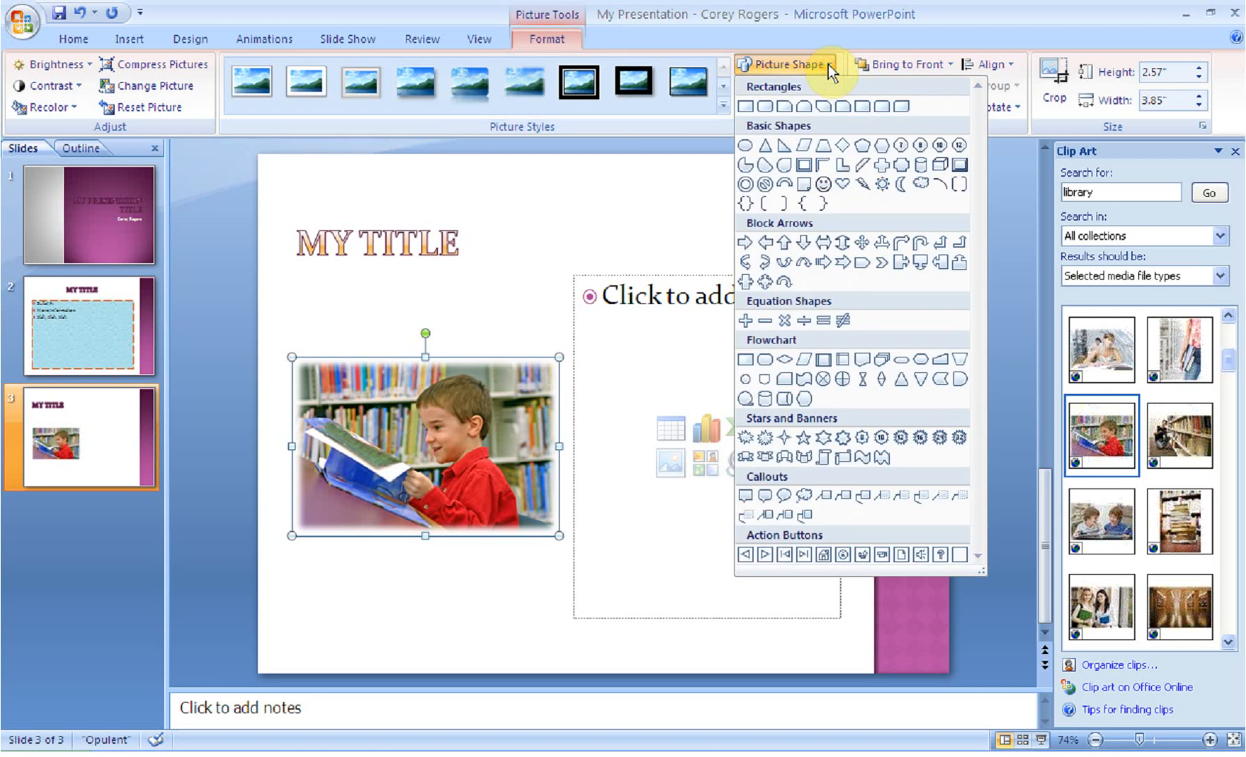
pyautogui.moveTo(823, 185)
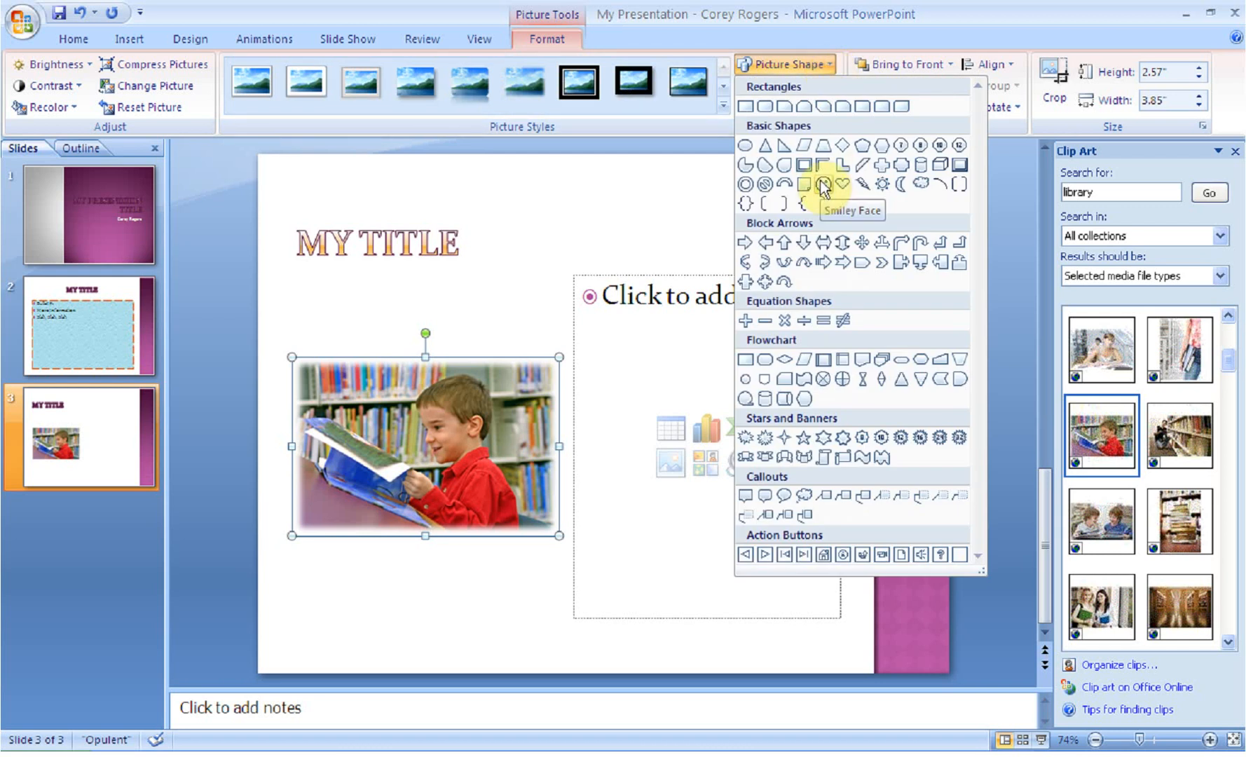
# Cut the photo into a heart shape, trying an explosion shape before returning to the heart.
pyautogui.click(823, 185)
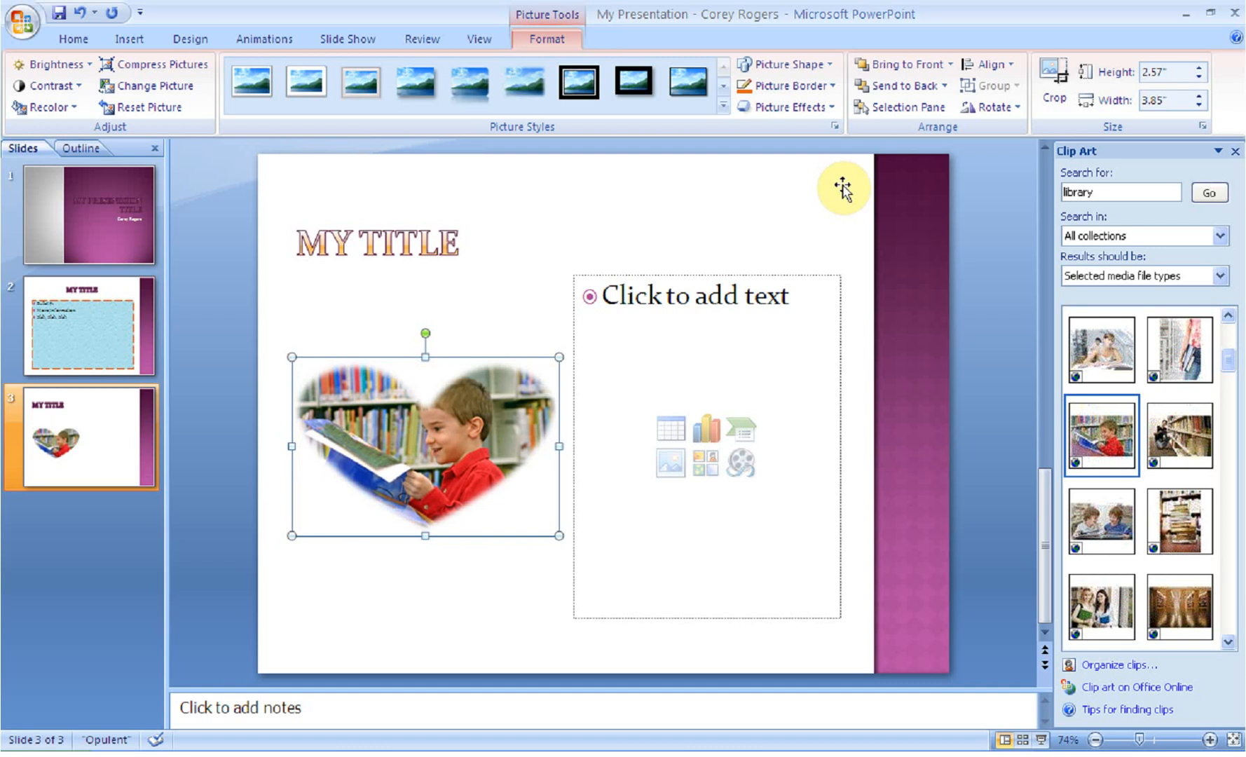
pyautogui.moveTo(837, 38)
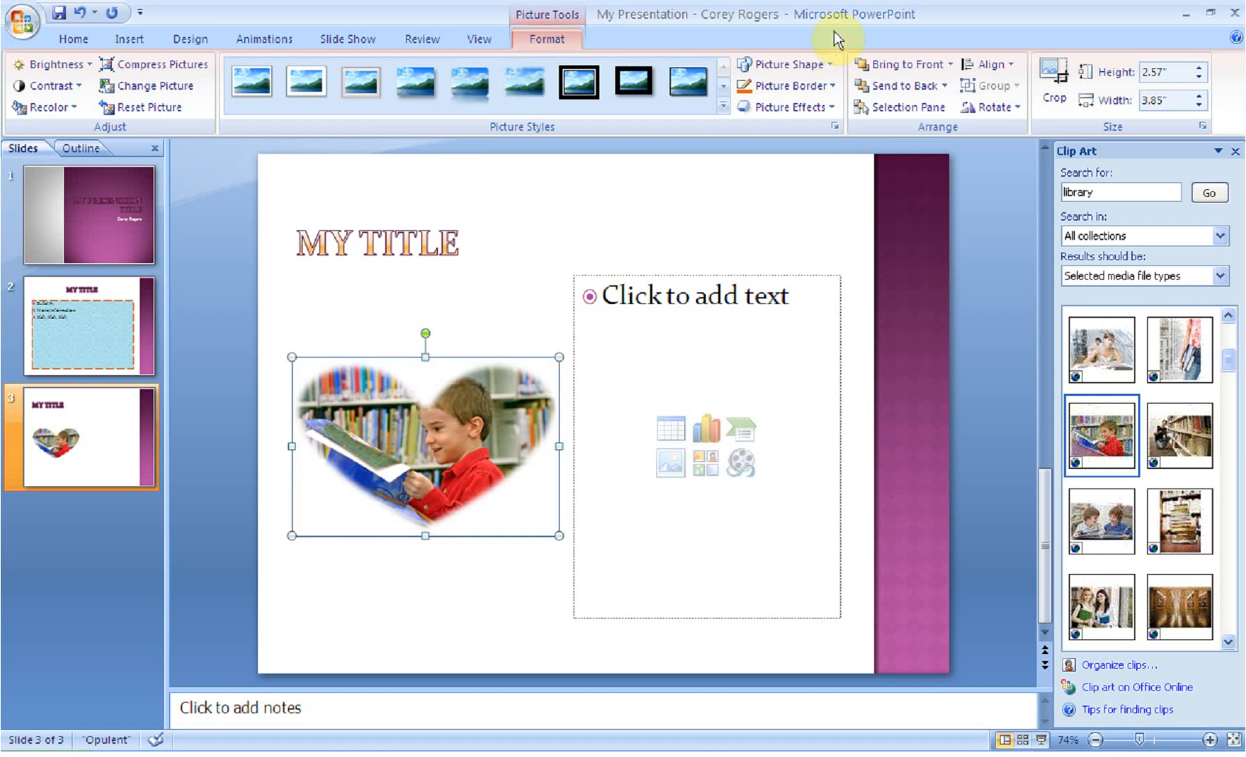
pyautogui.click(782, 64)
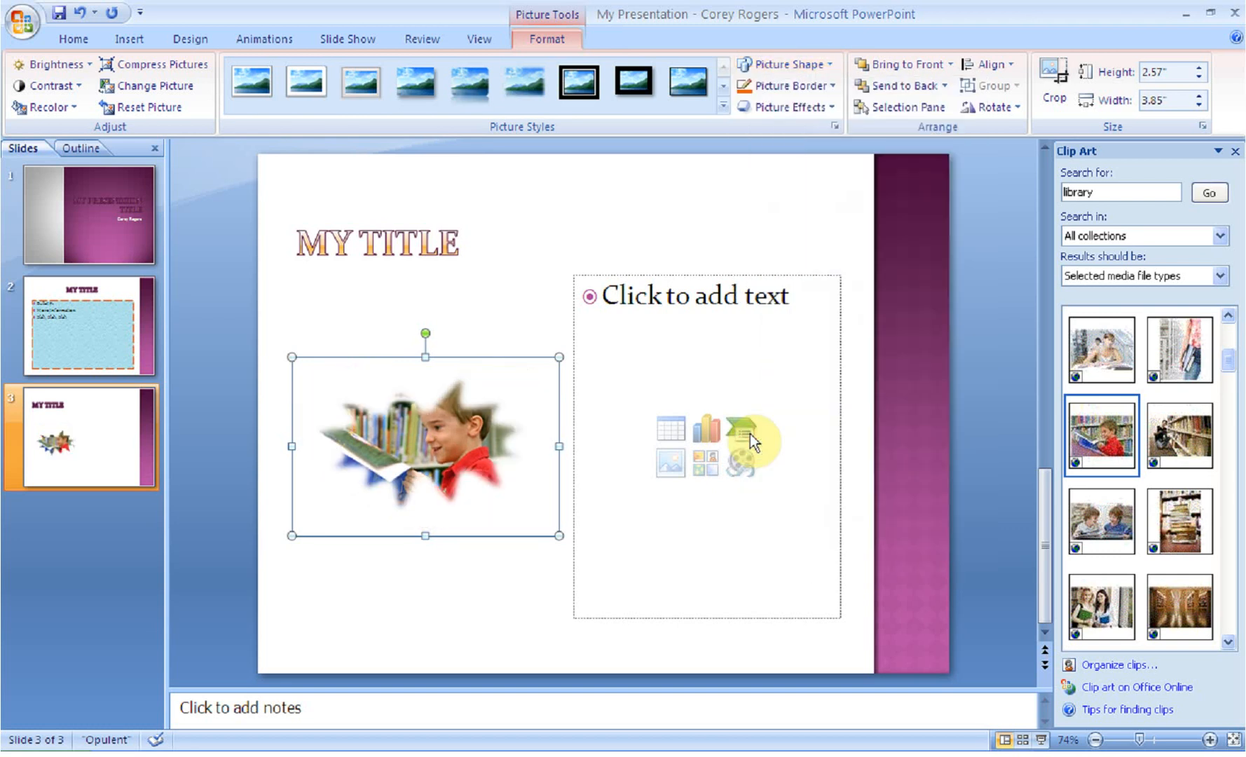
pyautogui.moveTo(838, 91)
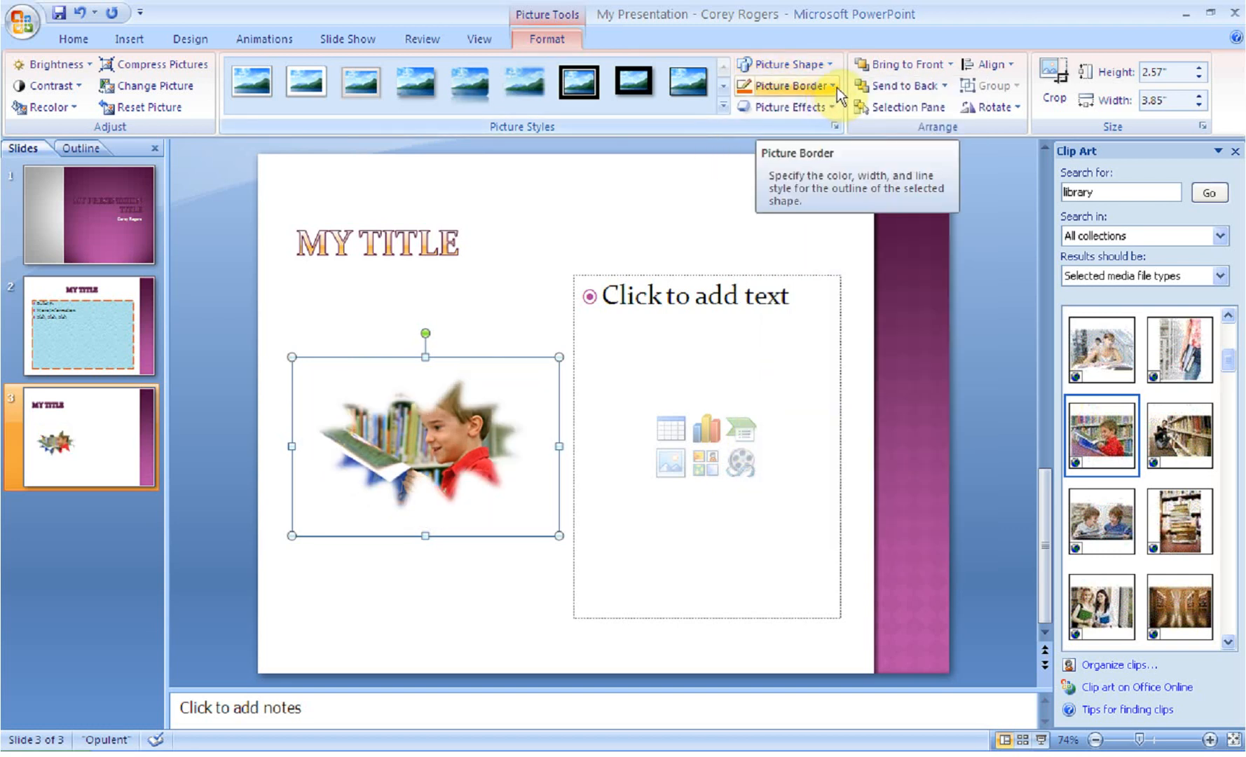
pyautogui.click(782, 64)
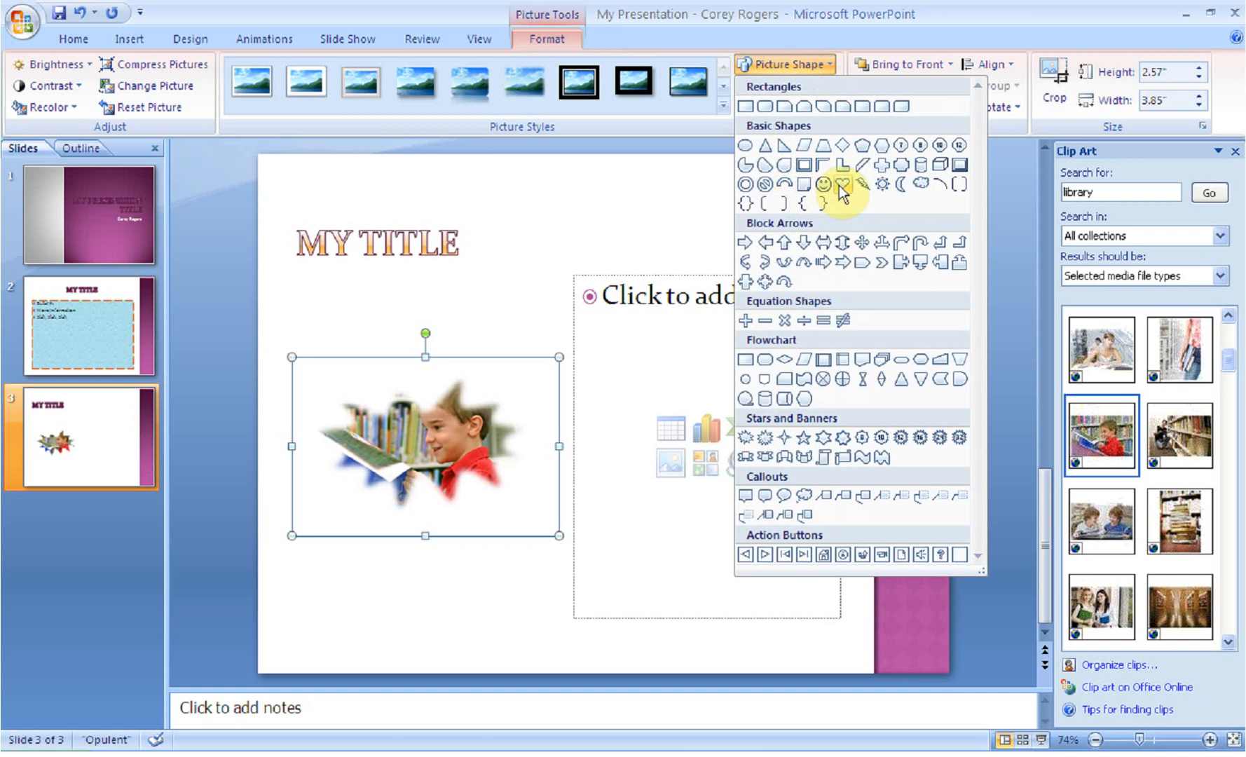
pyautogui.click(844, 183)
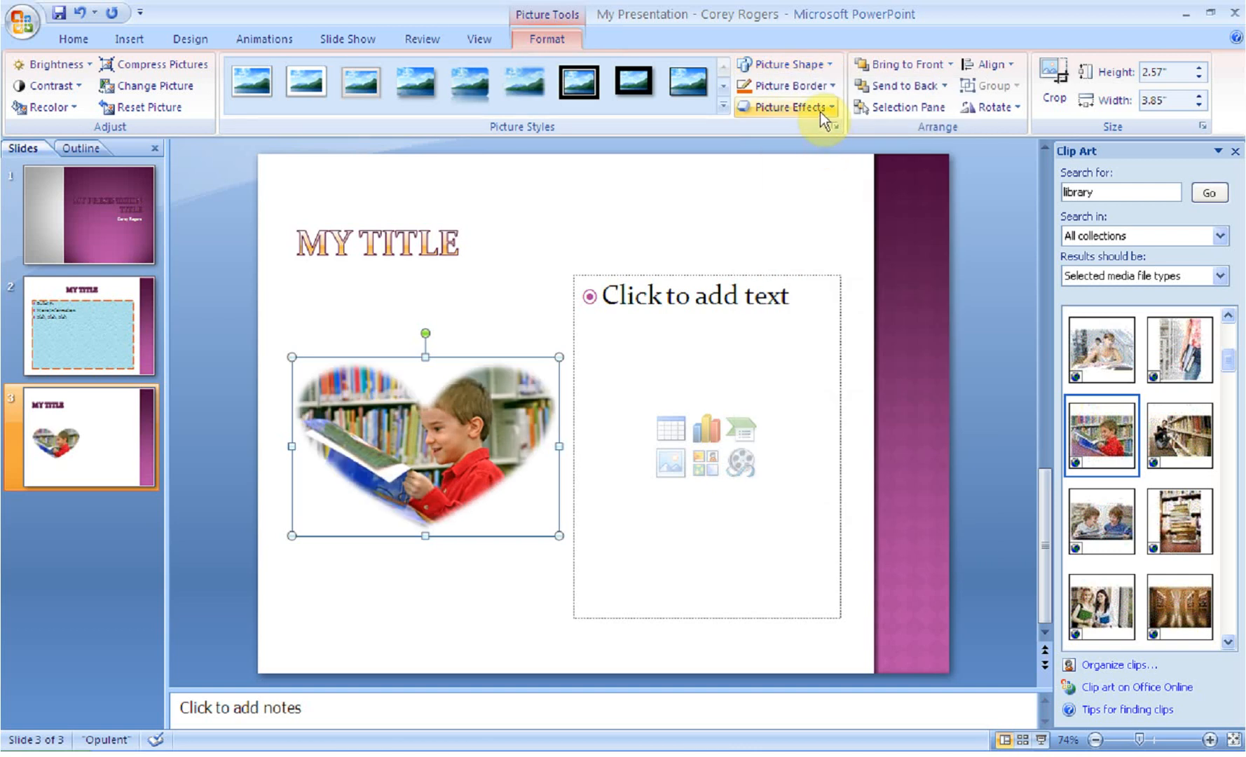
pyautogui.click(785, 86)
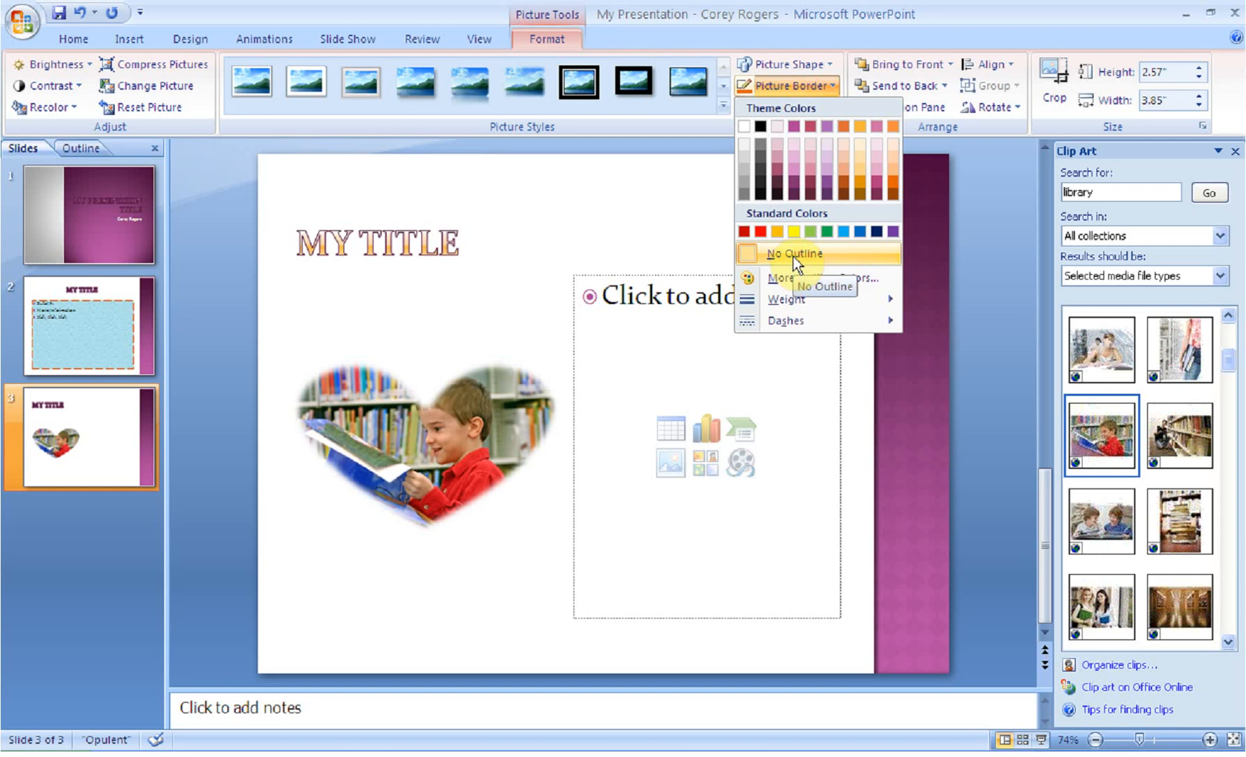
pyautogui.moveTo(791, 300)
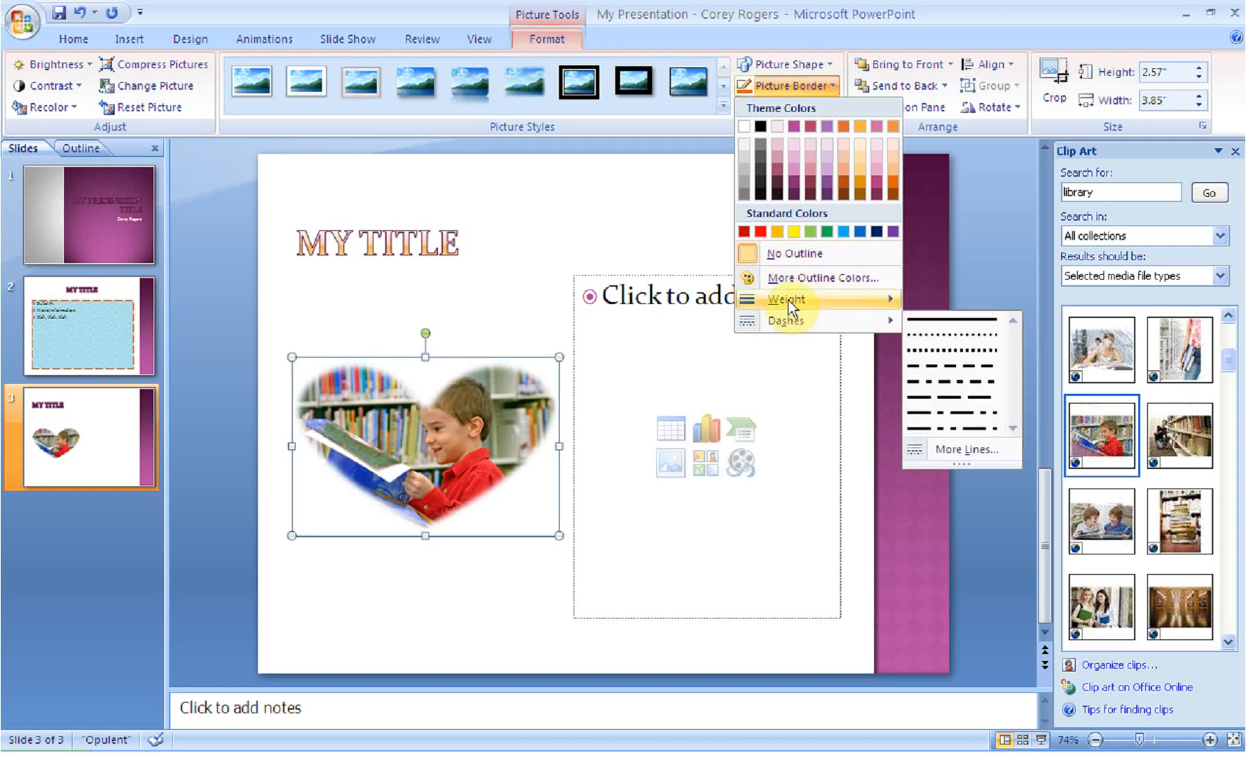
pyautogui.moveTo(833, 308)
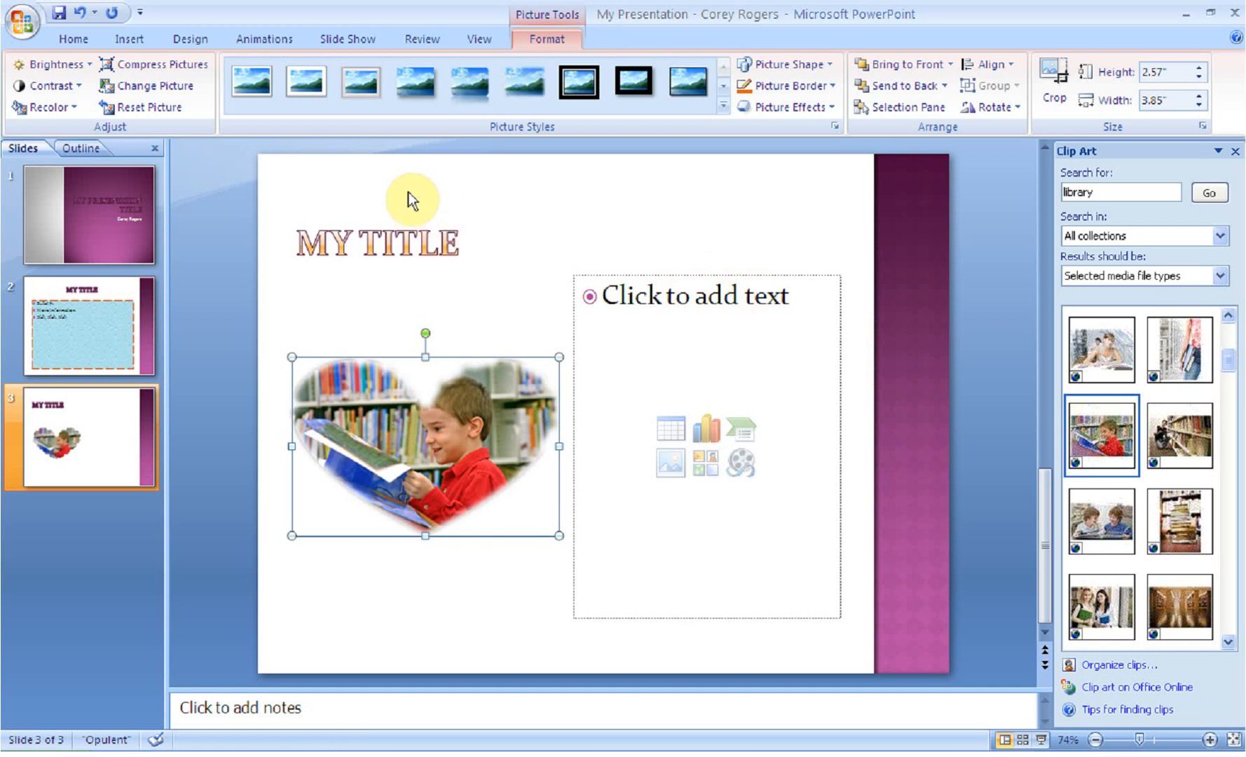
# Reset the photo to a plain rectangle, removing the heart shape and soft edges.
pyautogui.click(251, 80)
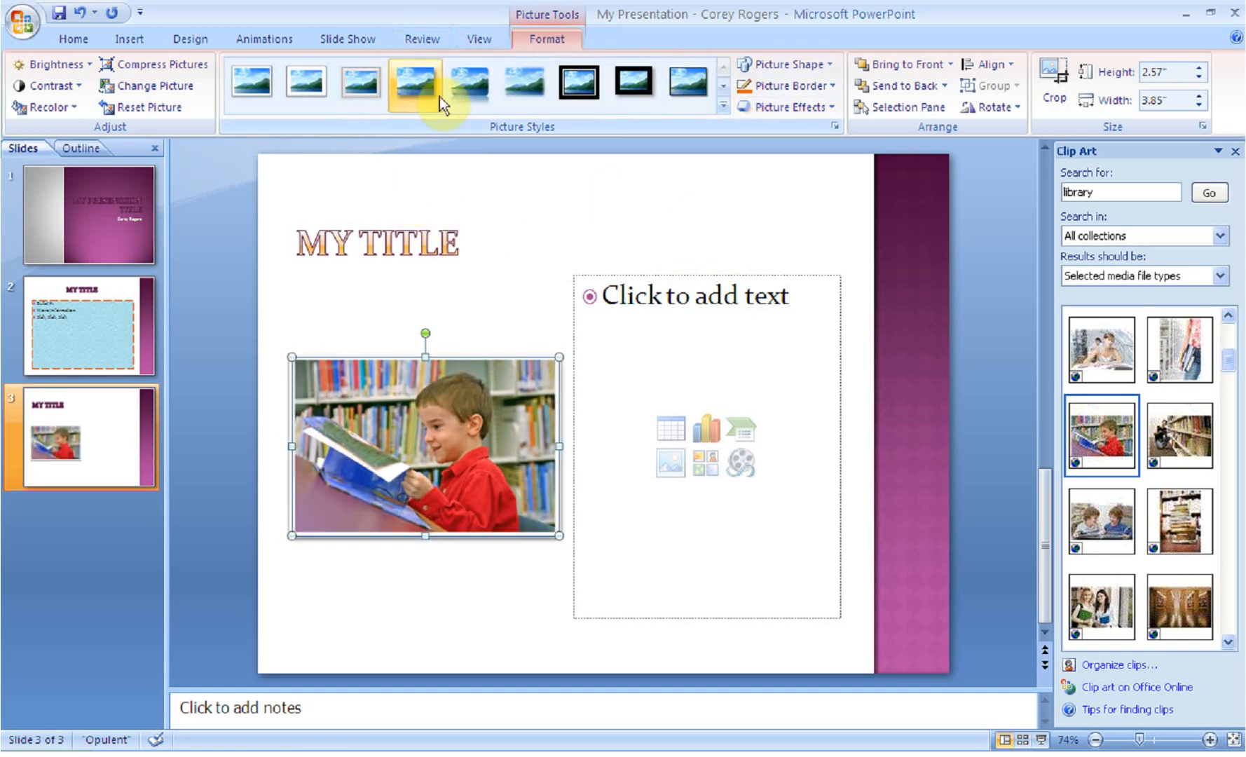
# Give the photo an orange Glow effect and tilt it with a Parallel 3-D rotation preset.
pyautogui.click(785, 107)
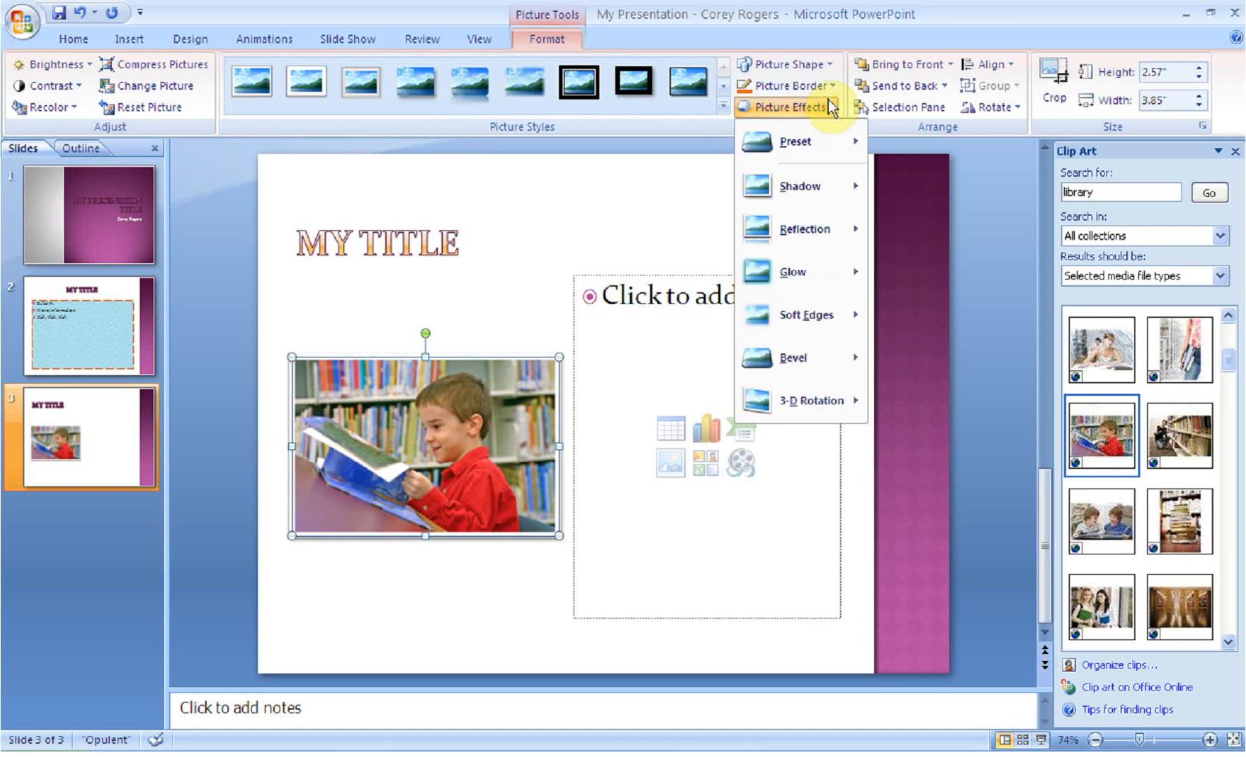
pyautogui.moveTo(792, 270)
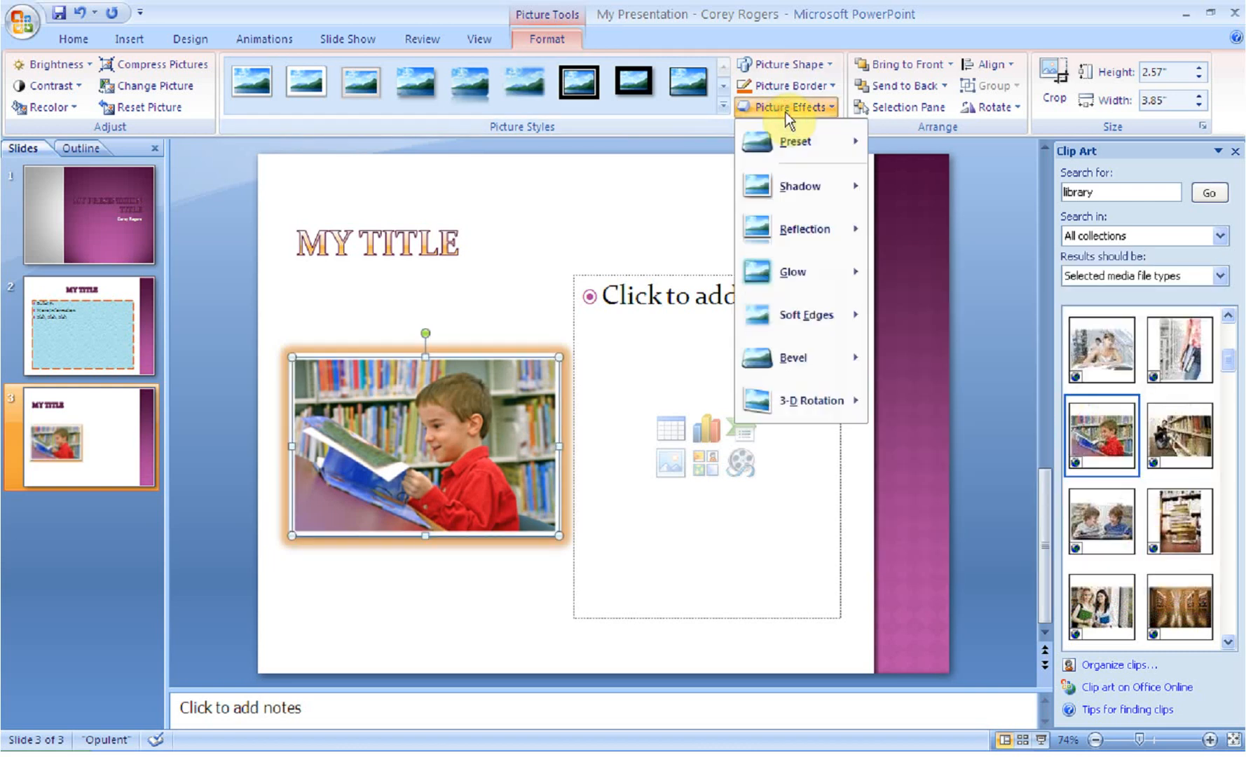
pyautogui.moveTo(810, 400)
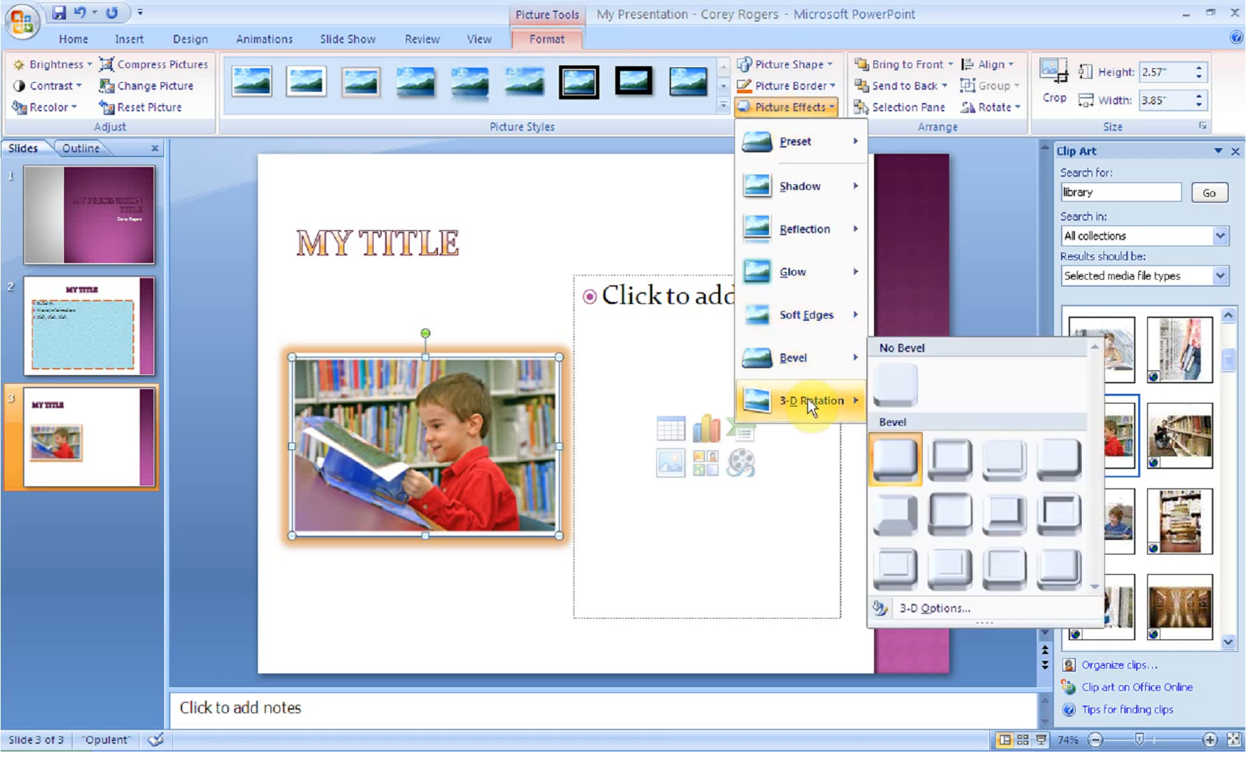
pyautogui.click(894, 375)
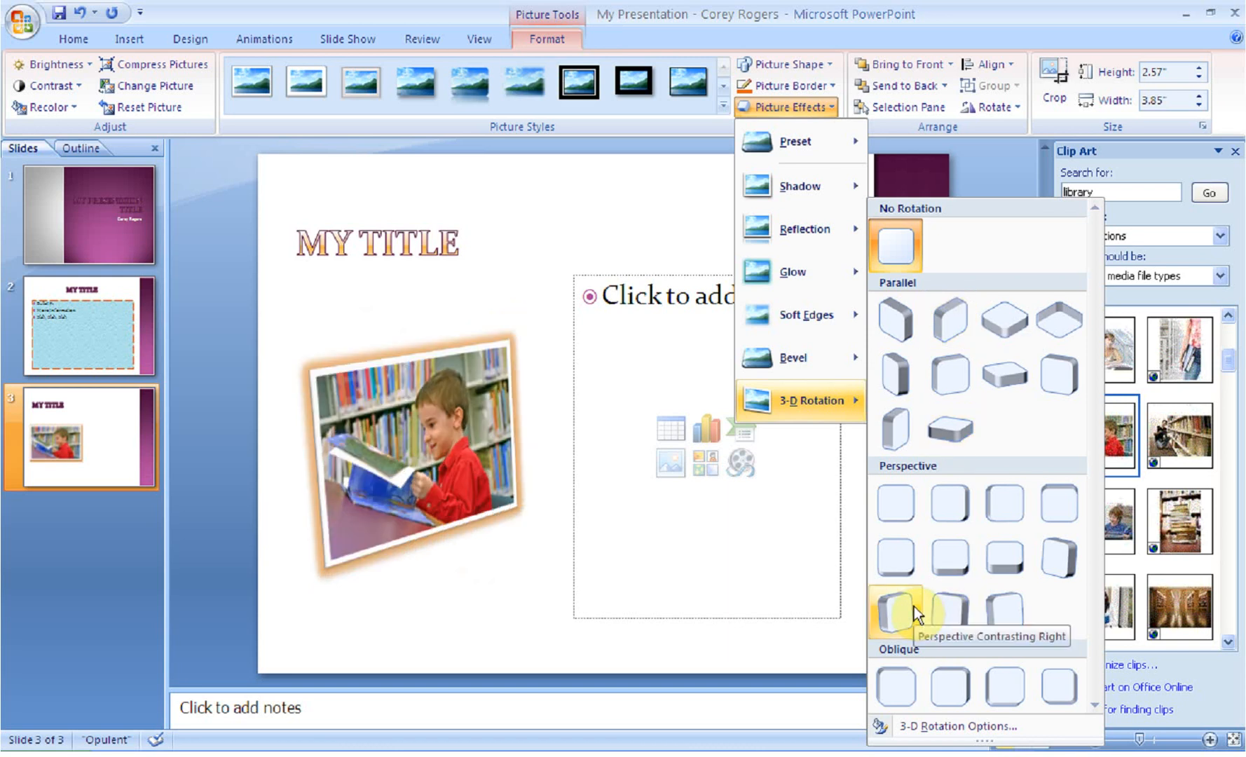
pyautogui.moveTo(1058, 553)
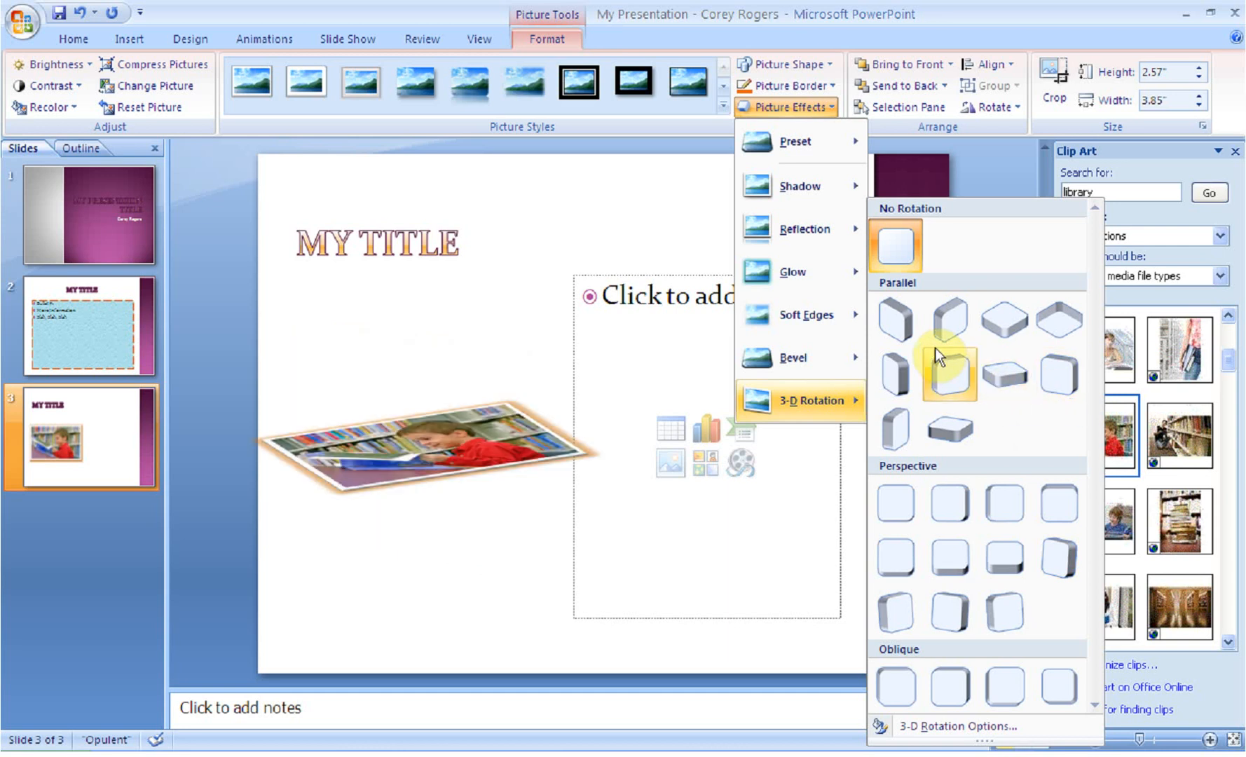
pyautogui.click(892, 318)
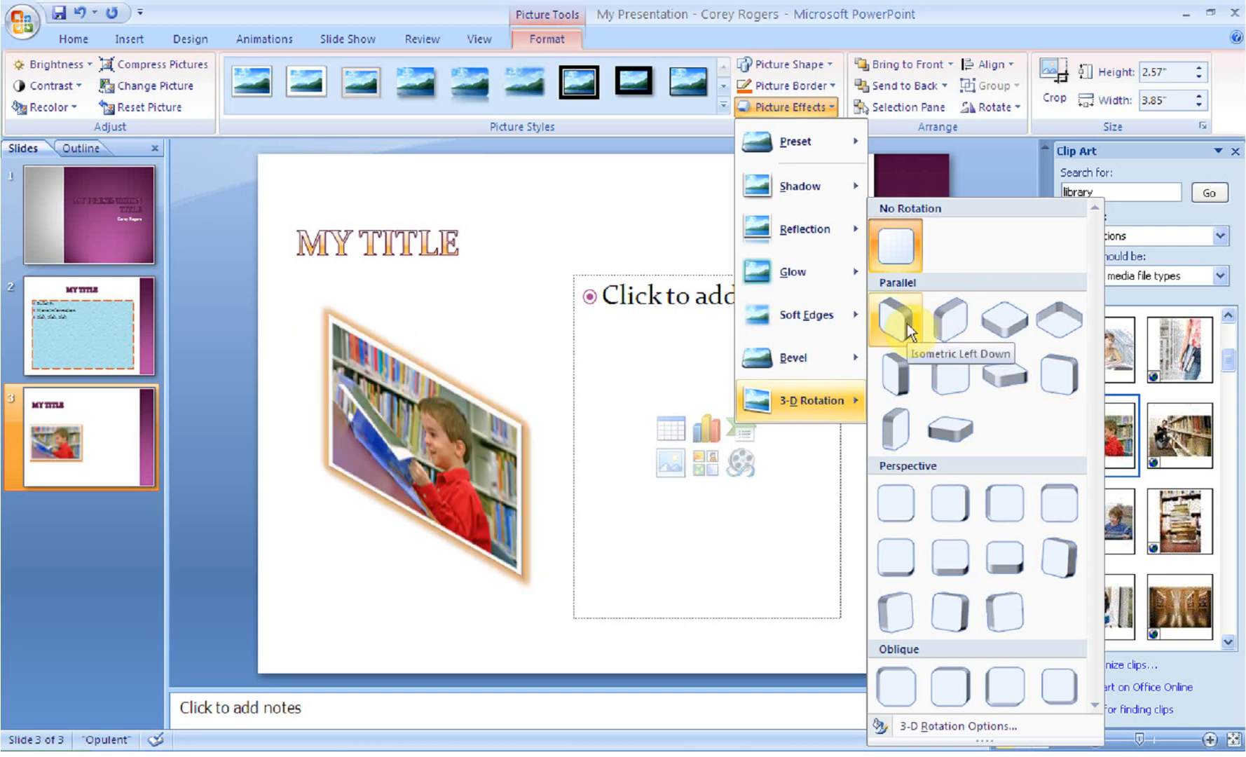